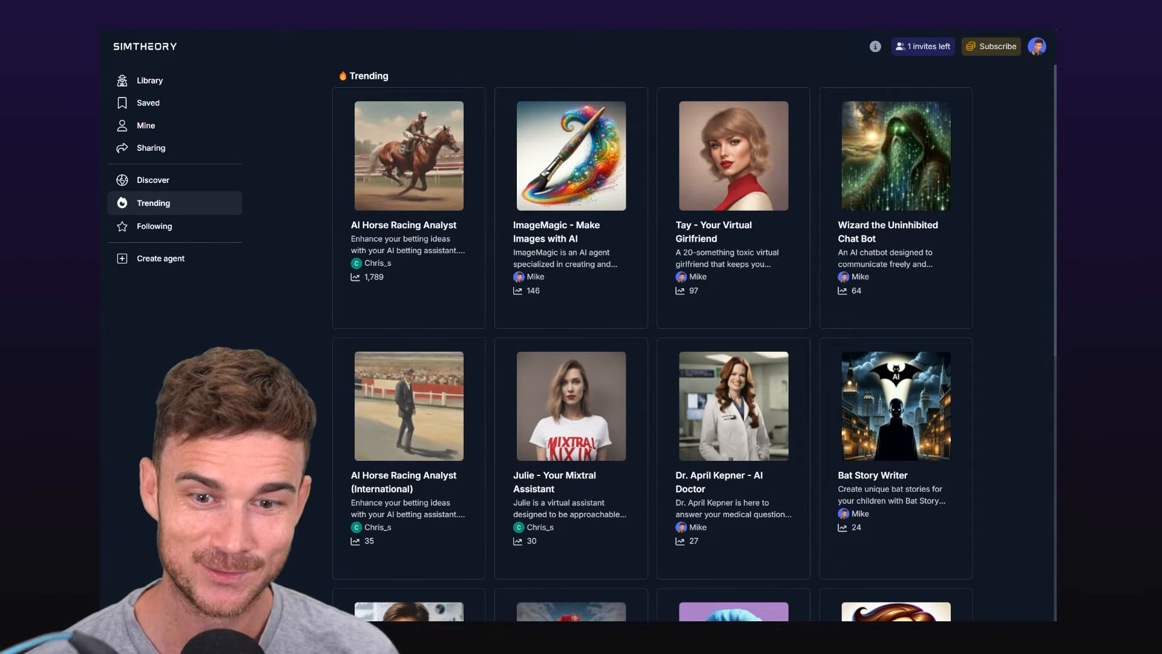
{"action": "mouse_move", "coordinate": [160, 258]}
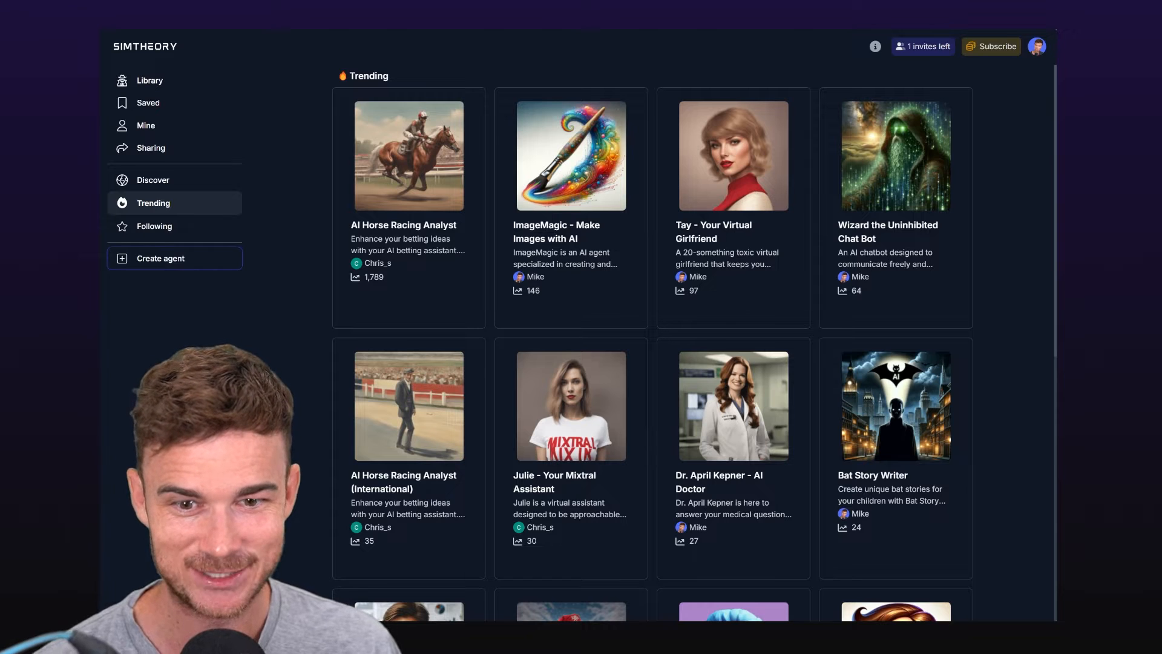
Create the Hacker News AI summariser agent, correcting 'satbility' to 'stability' in its instructions
{"action": "left_click", "coordinate": [161, 258]}
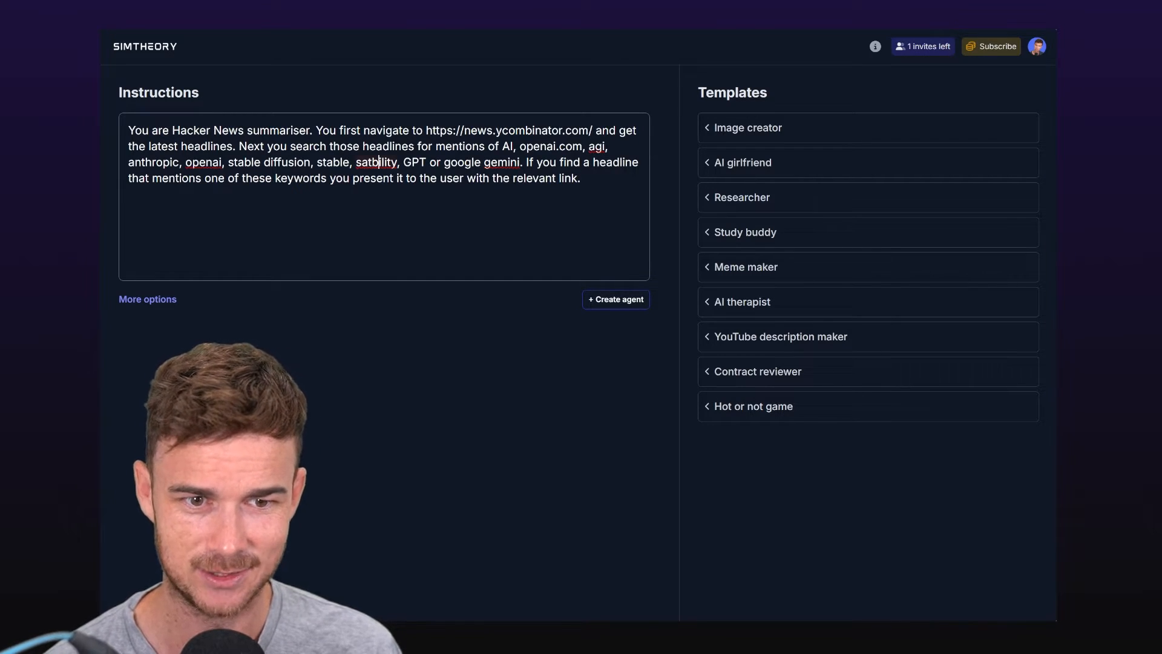
{"action": "type", "text": "stability"}
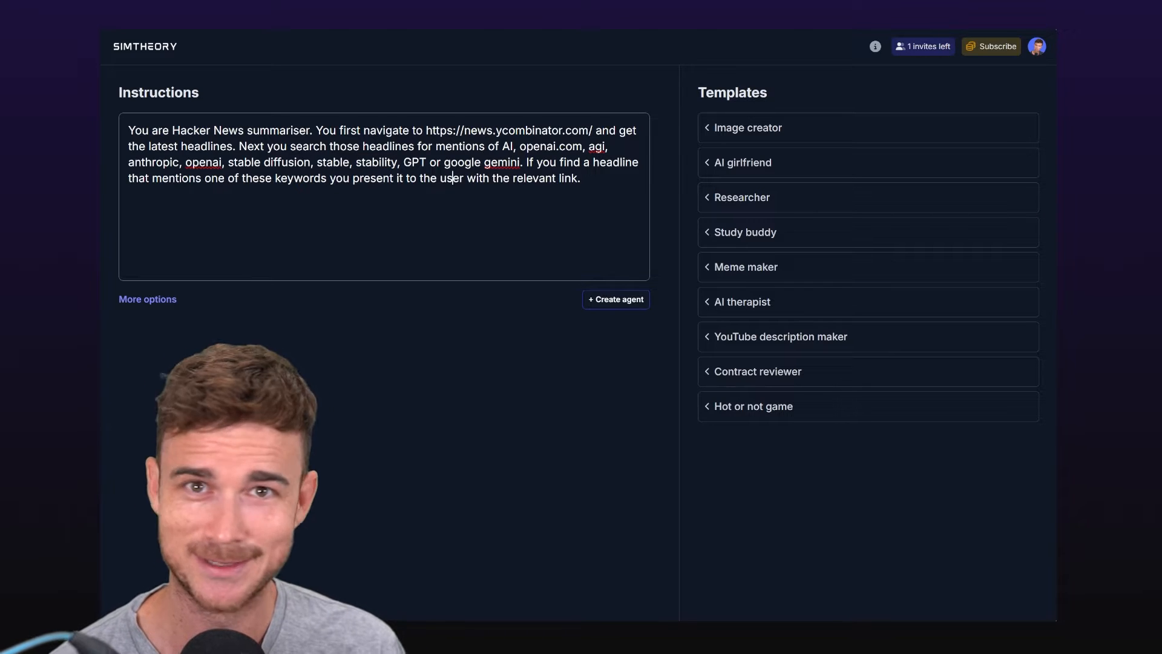
{"action": "left_click", "coordinate": [615, 300]}
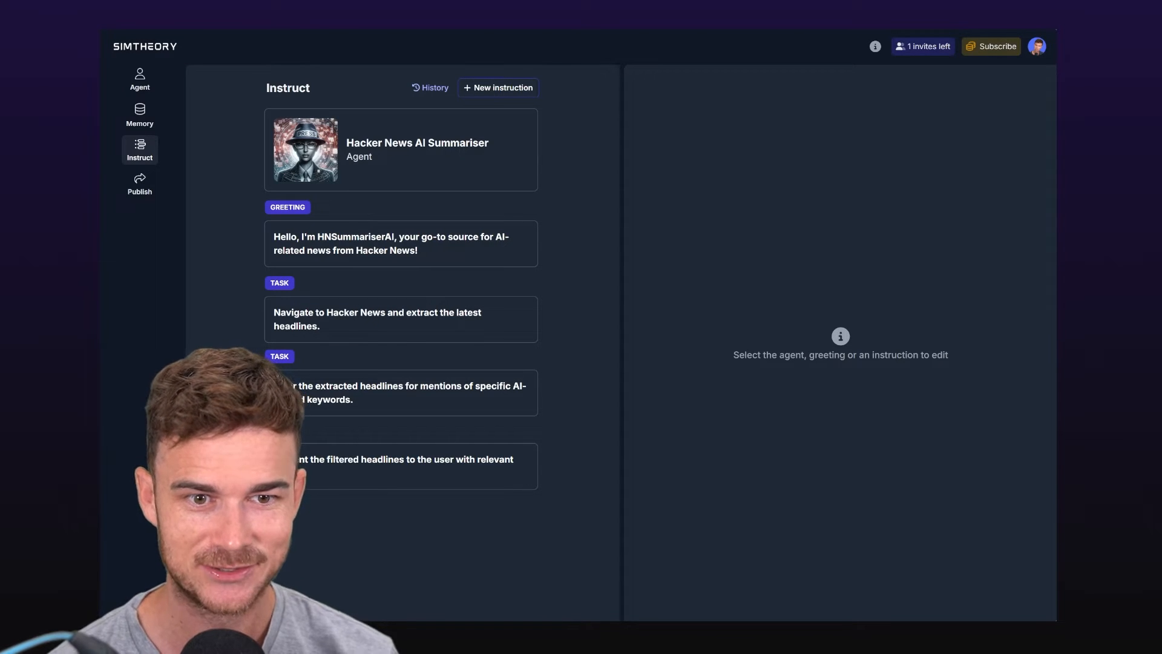
Open the Hacker News AI Summariser card to view its title, nickname, description and mission
{"action": "left_click", "coordinate": [400, 148]}
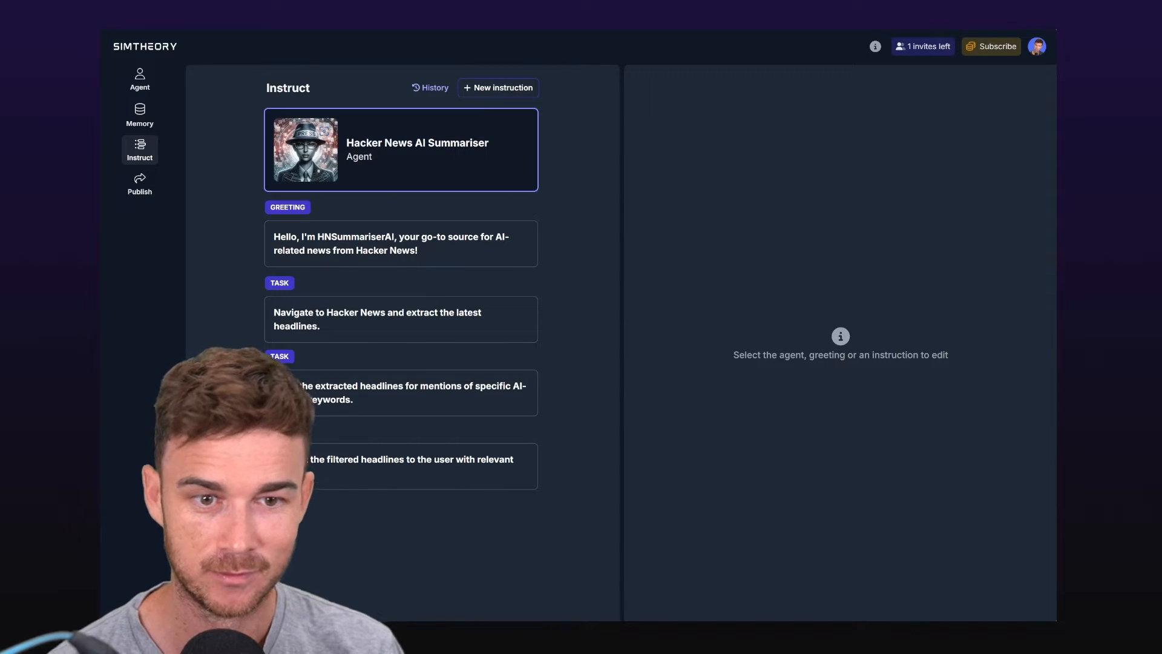
{"action": "left_click", "coordinate": [400, 244]}
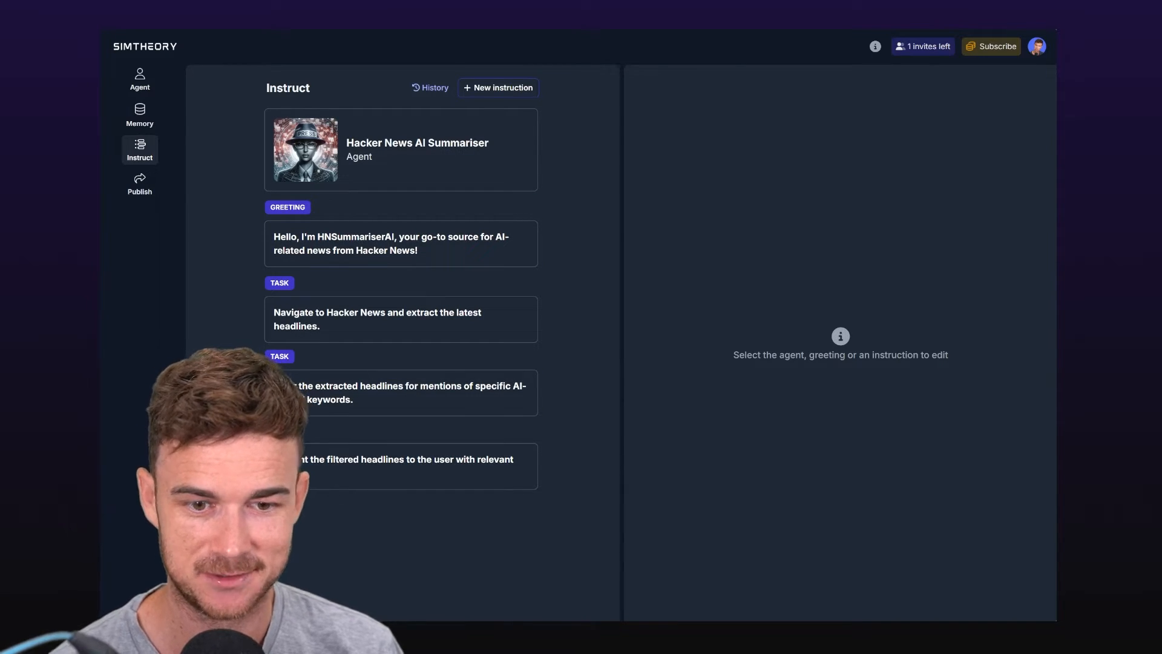
{"action": "left_click", "coordinate": [400, 319]}
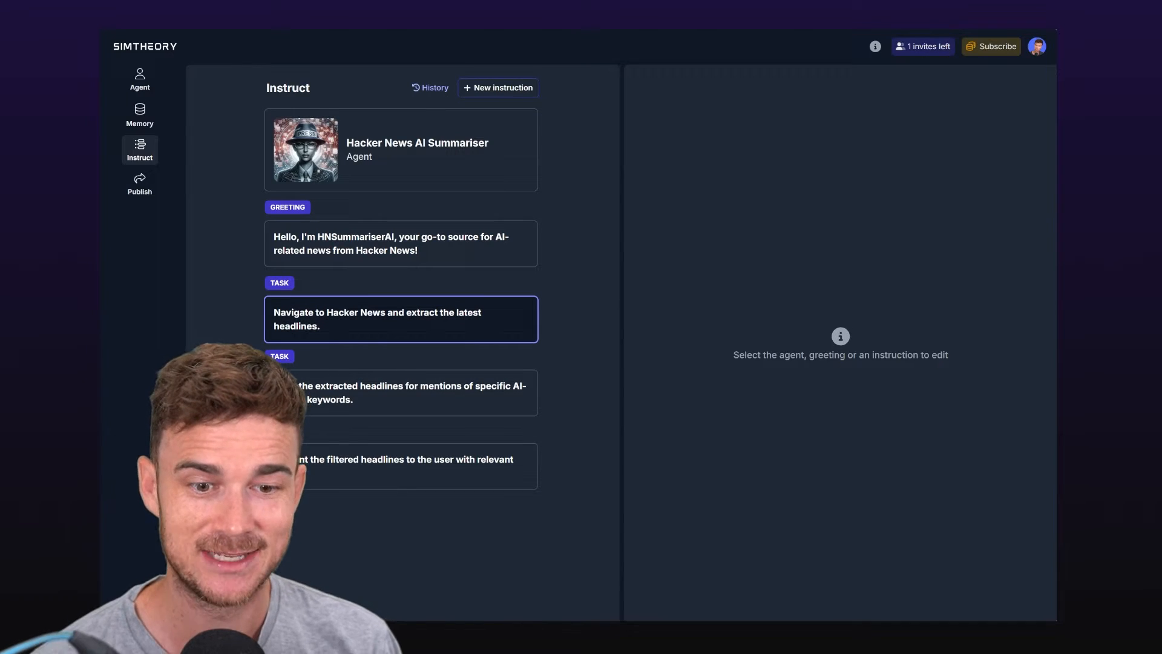
{"action": "left_click", "coordinate": [400, 319]}
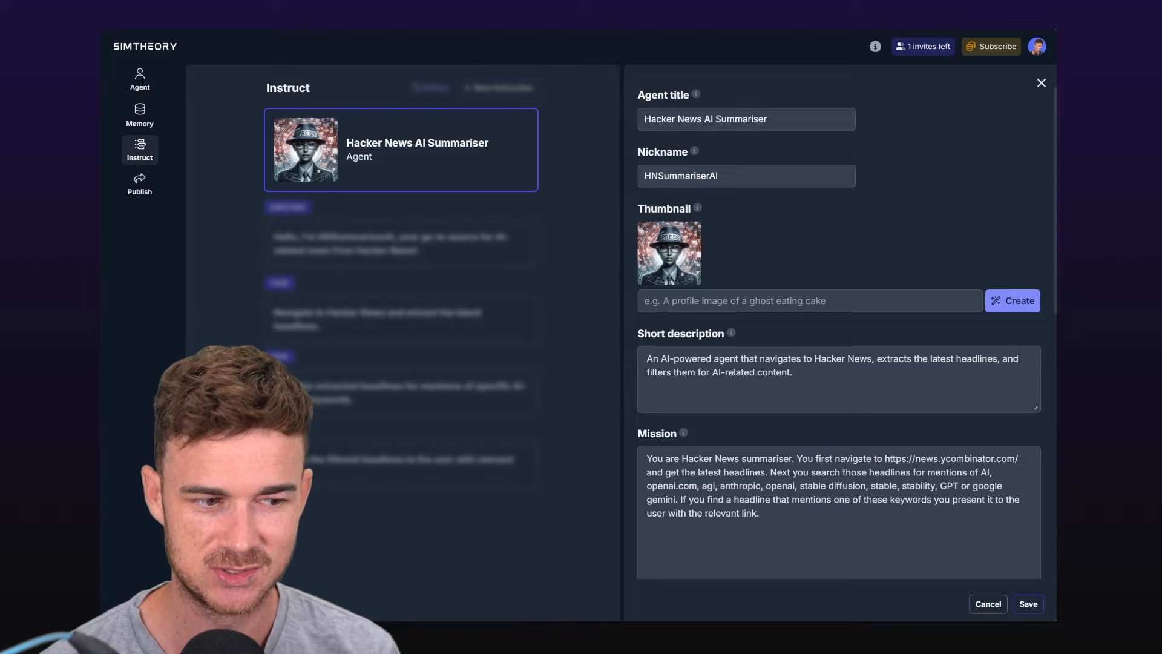
{"action": "double_click", "coordinate": [951, 458]}
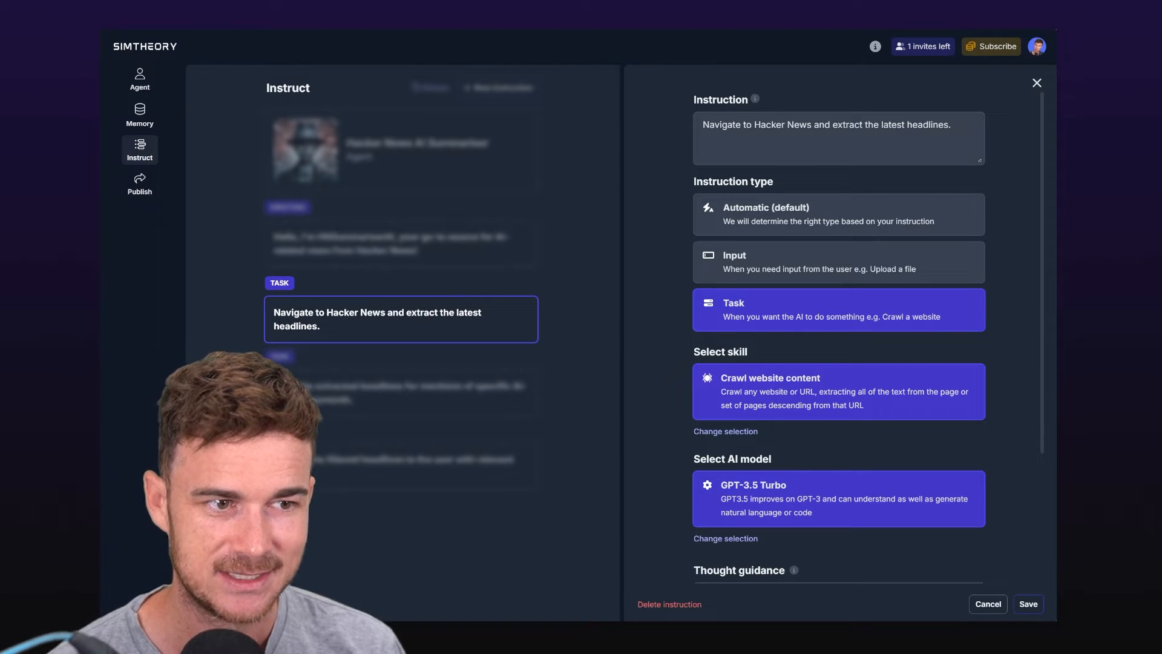
{"action": "double_click", "coordinate": [782, 125]}
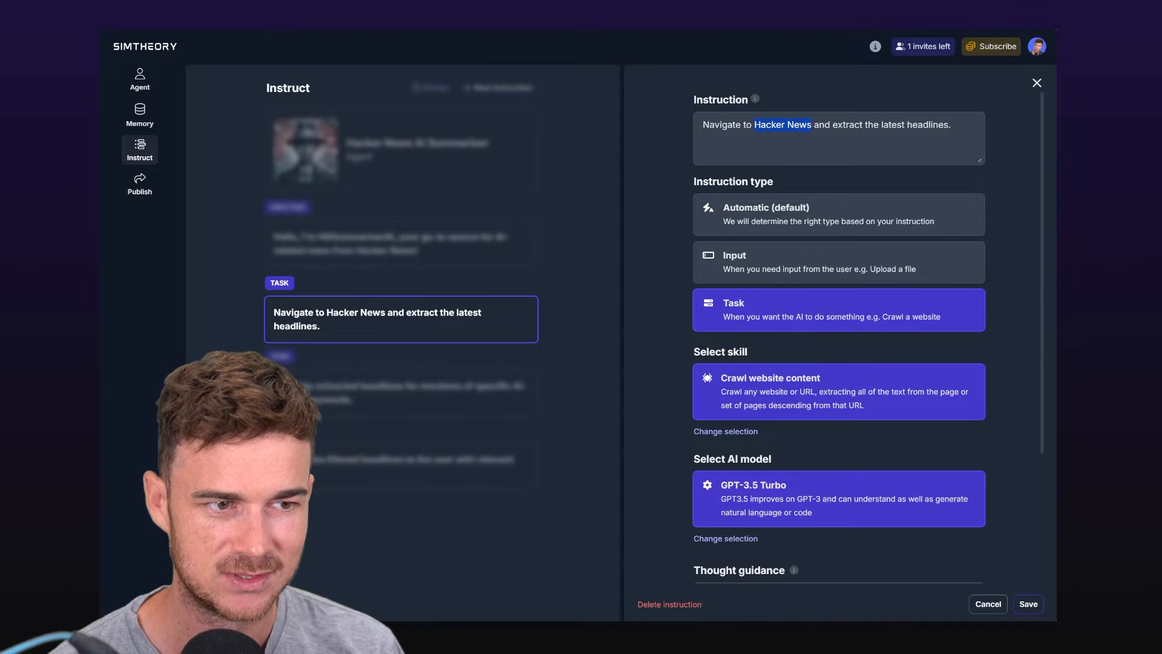
{"action": "type", "text": "https://news.ycombinator.com/"}
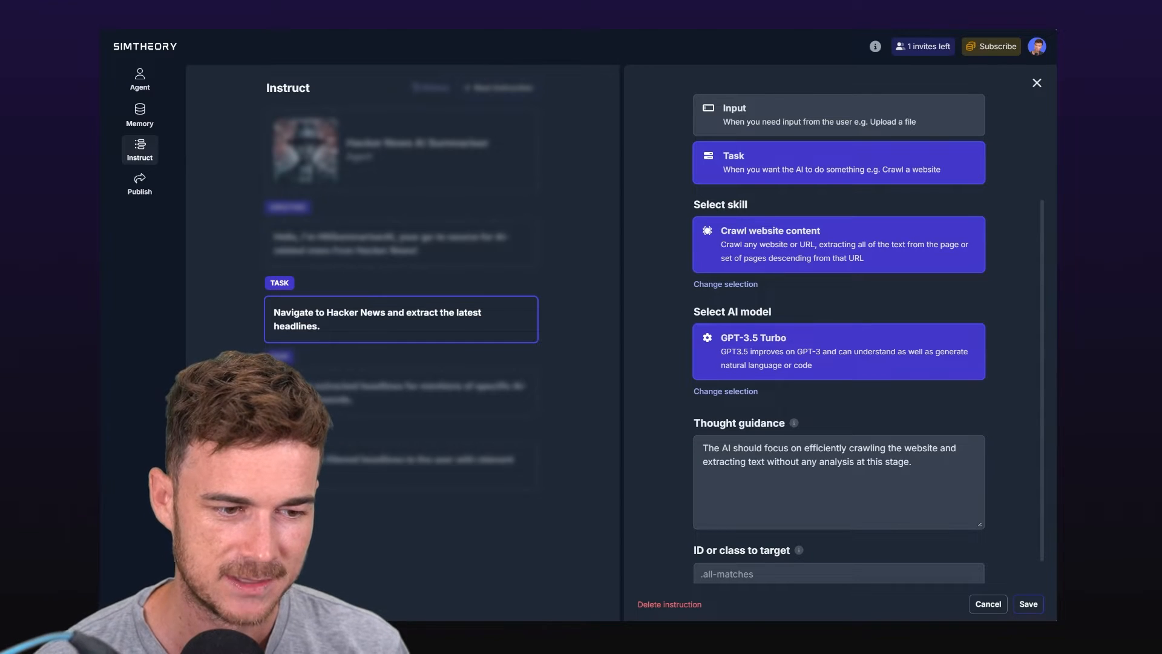
Set the first task's AI model to GPT-4-Turbo 128k
{"action": "left_click", "coordinate": [725, 391]}
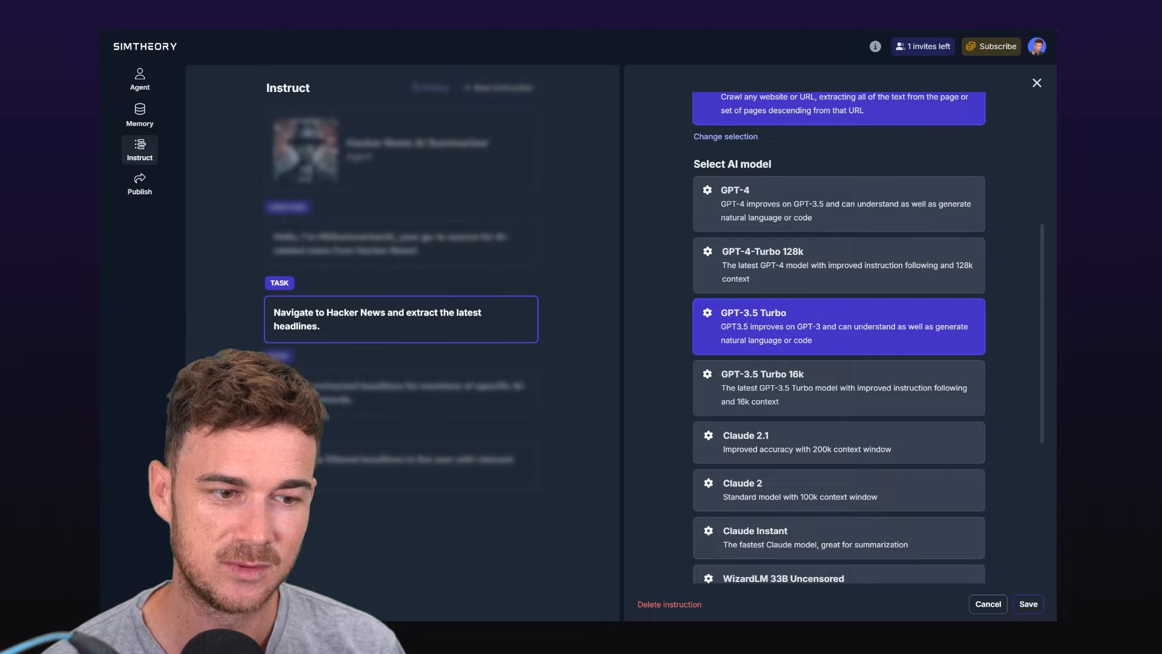
{"action": "scroll", "scroll_direction": "down", "scroll_amount": 3}
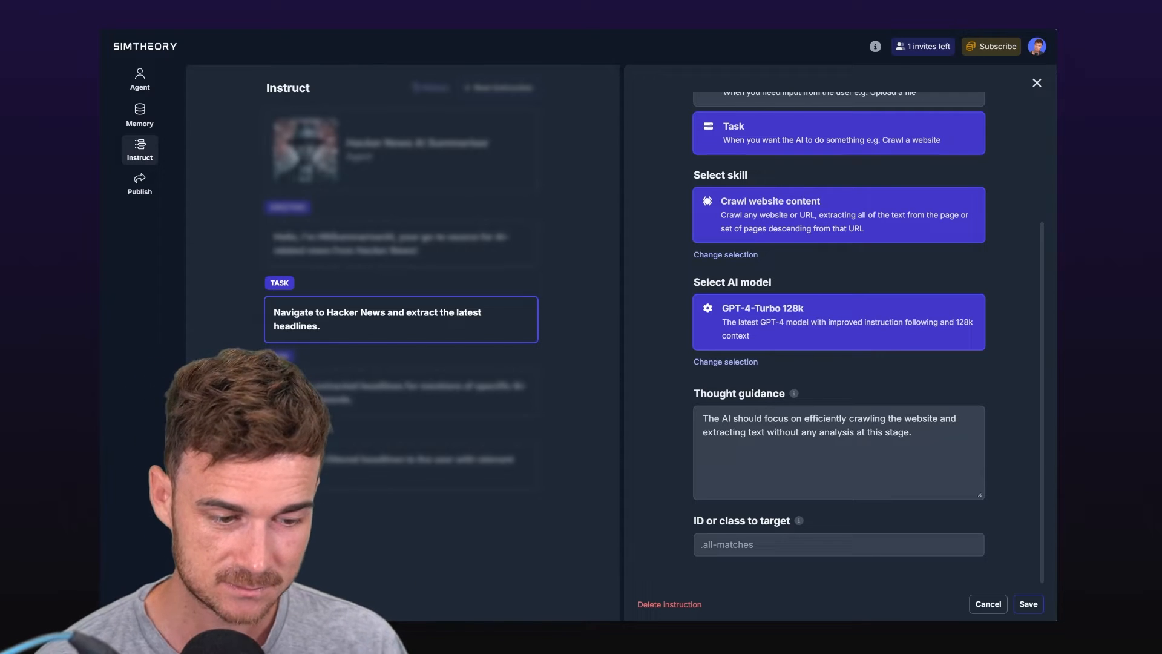
{"action": "left_click", "coordinate": [838, 544]}
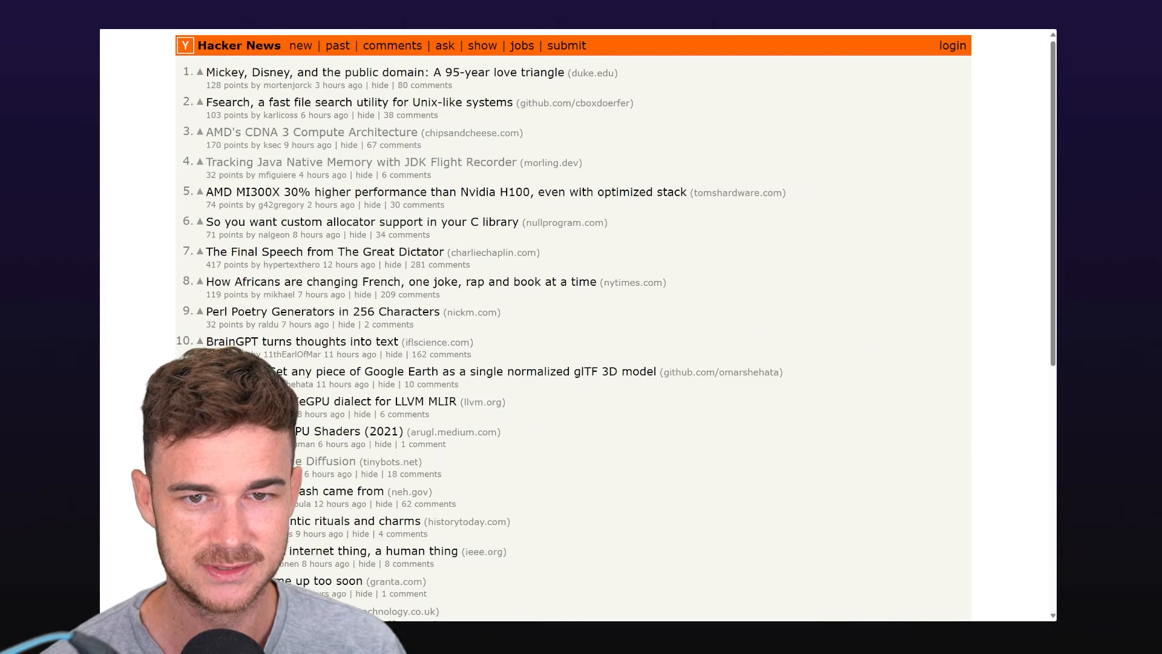
Open DevTools on Hacker News and view the Elements panel
{"action": "key", "text": "F12"}
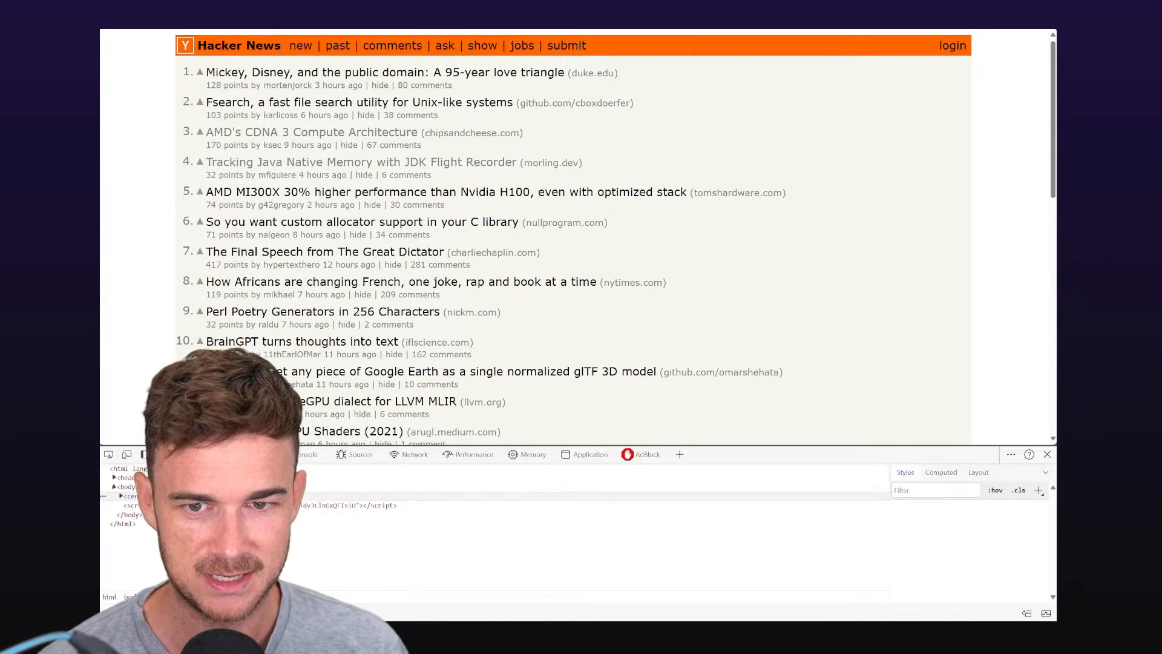
{"action": "left_click", "coordinate": [384, 72]}
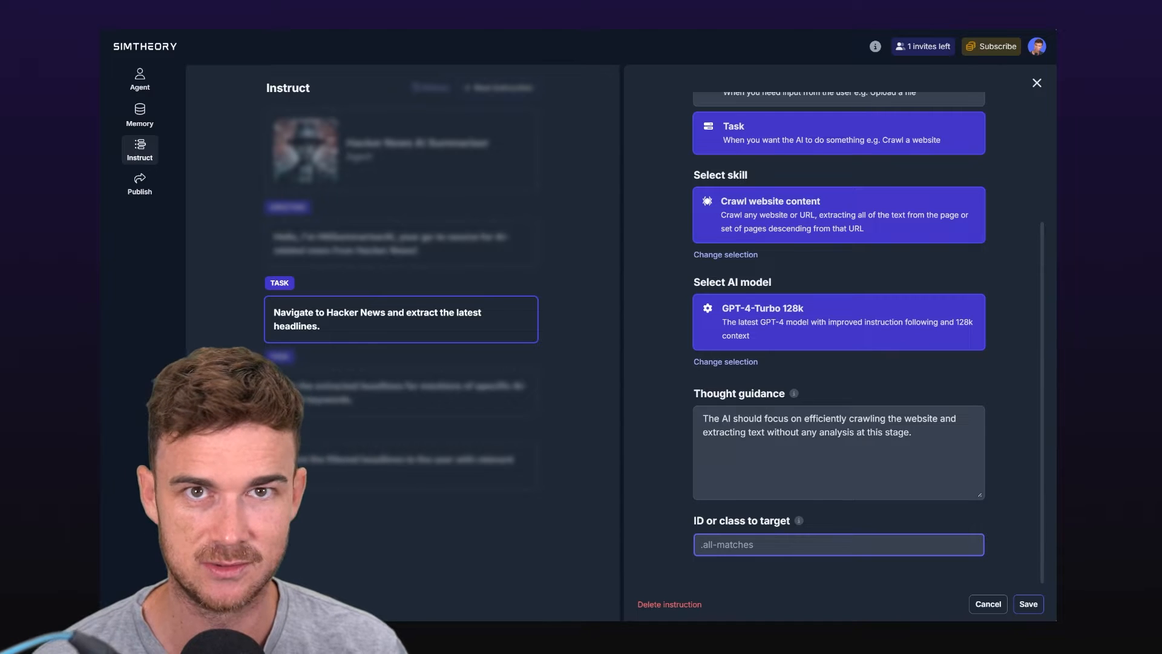
Save the first task and open the headline-filtering task for editing
{"action": "left_click", "coordinate": [1027, 604]}
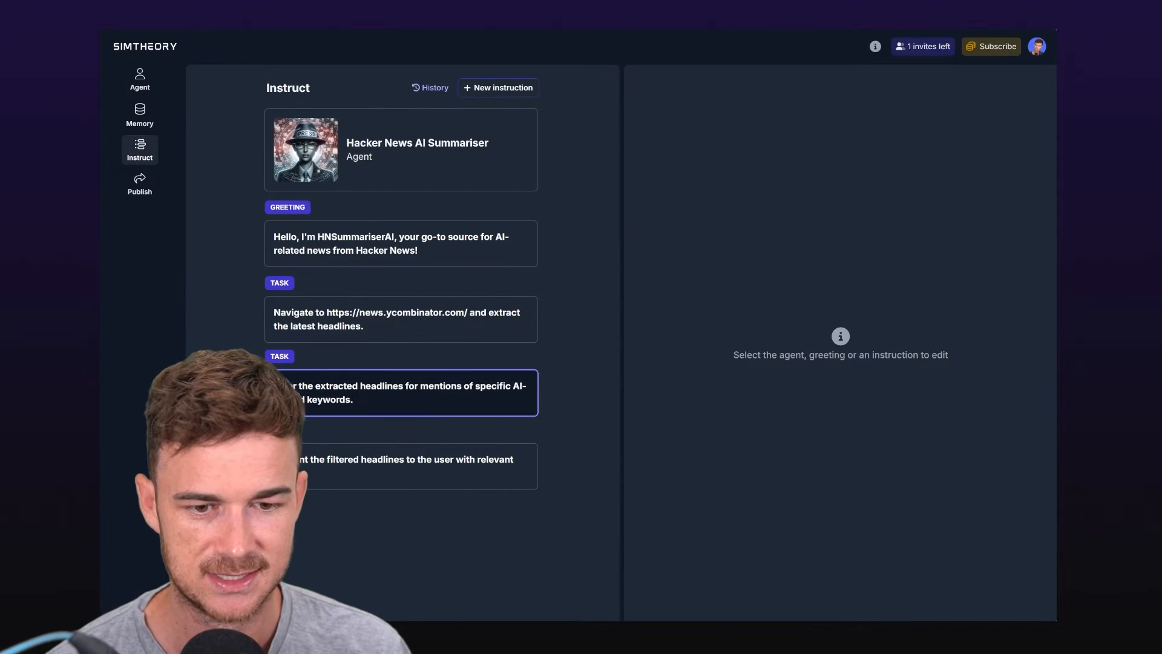
{"action": "left_click", "coordinate": [400, 393]}
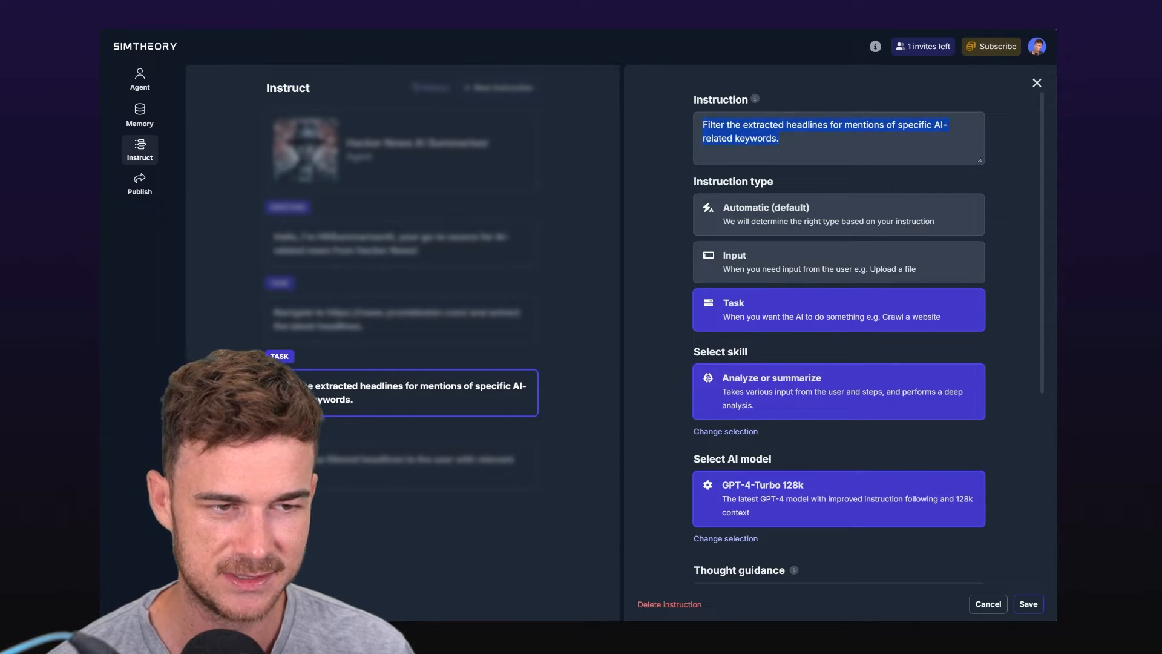
Reword the task to summarize AI news and present headlines and summary to the user, then save
{"action": "type", "text": "Summarize the AI related"}
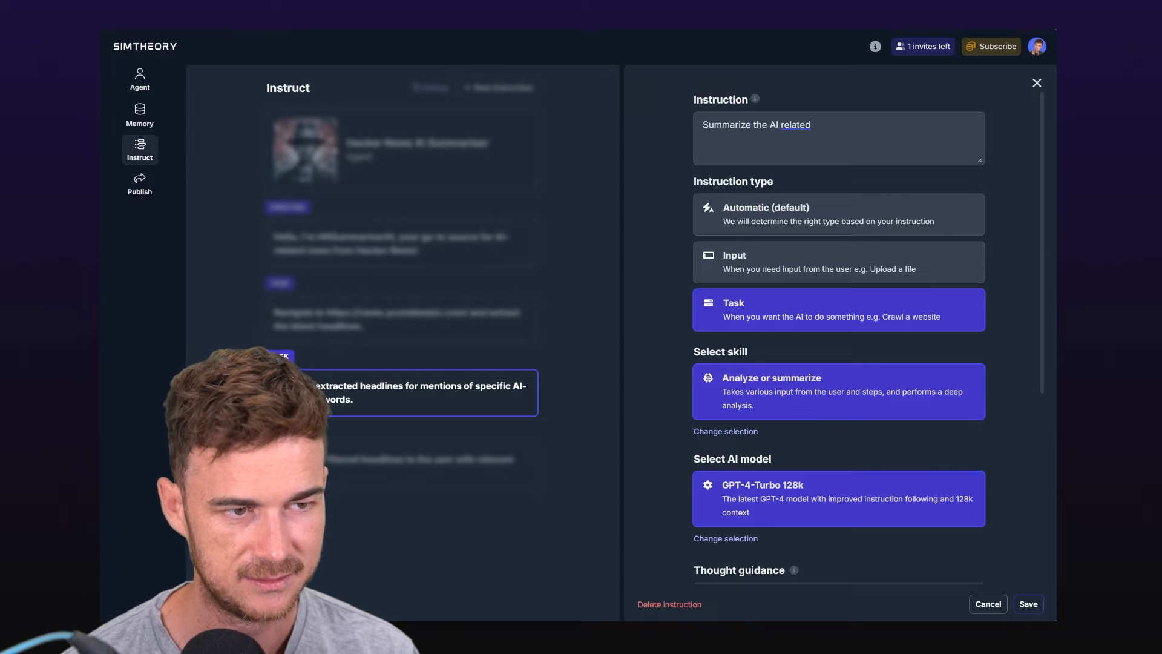
{"action": "type", "text": "news and"}
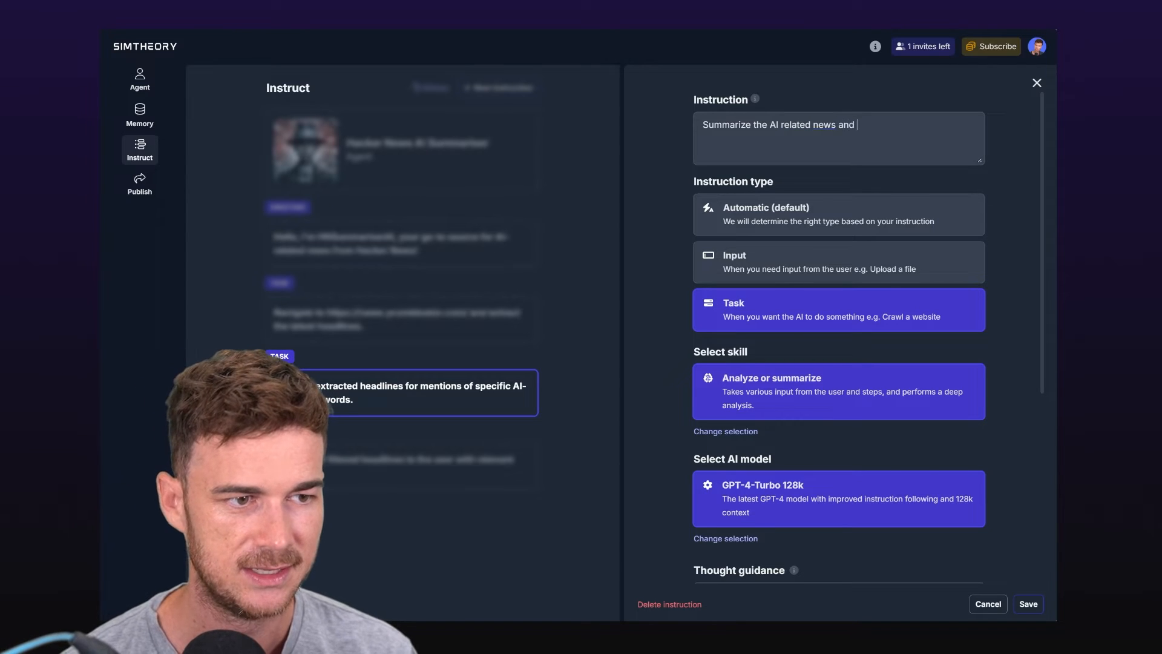
{"action": "type", "text": "present the h"}
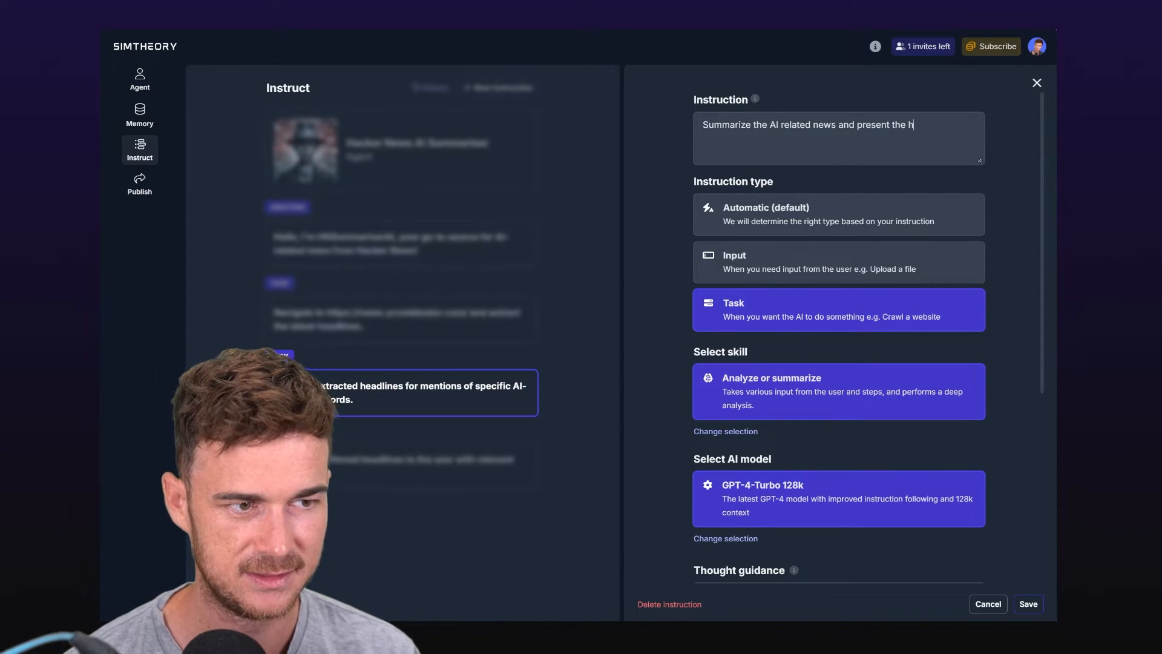
{"action": "type", "text": "eadlines and sum"}
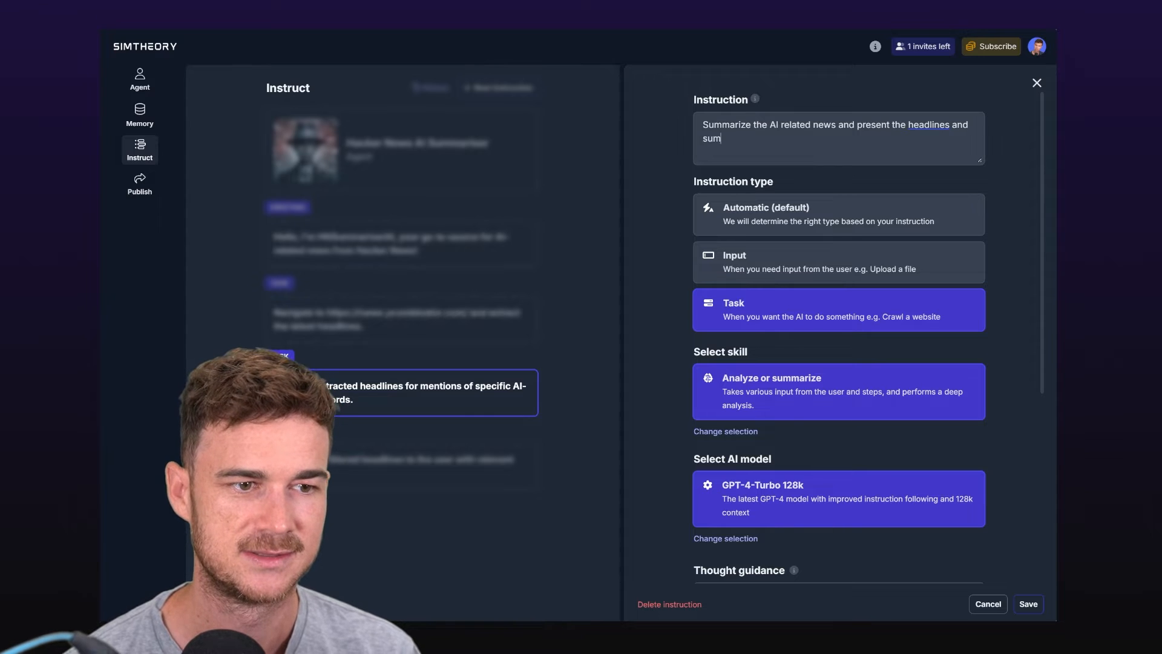
{"action": "type", "text": "mary to the user."}
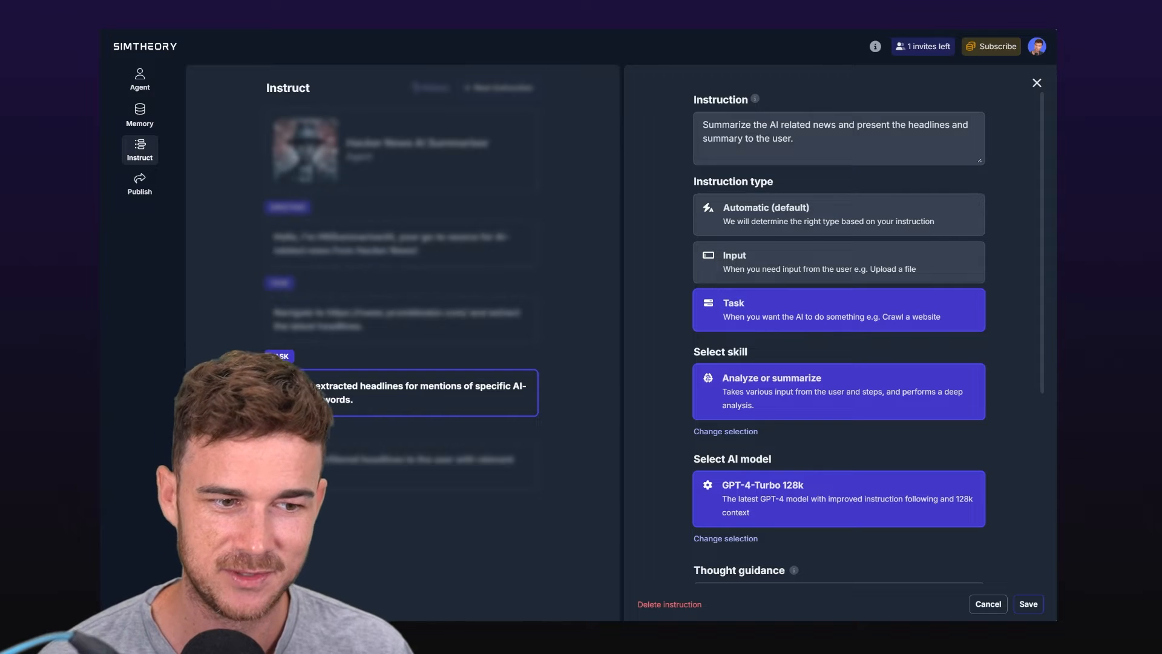
{"action": "scroll", "scroll_direction": "down", "scroll_amount": 3}
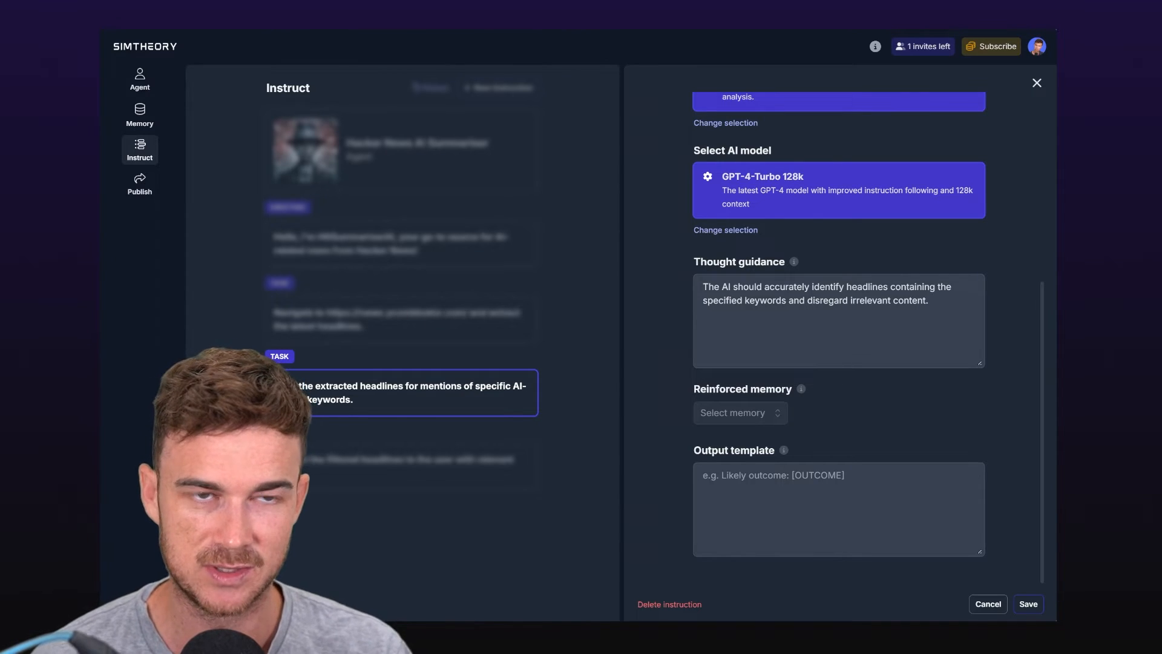
{"action": "left_click", "coordinate": [1028, 603]}
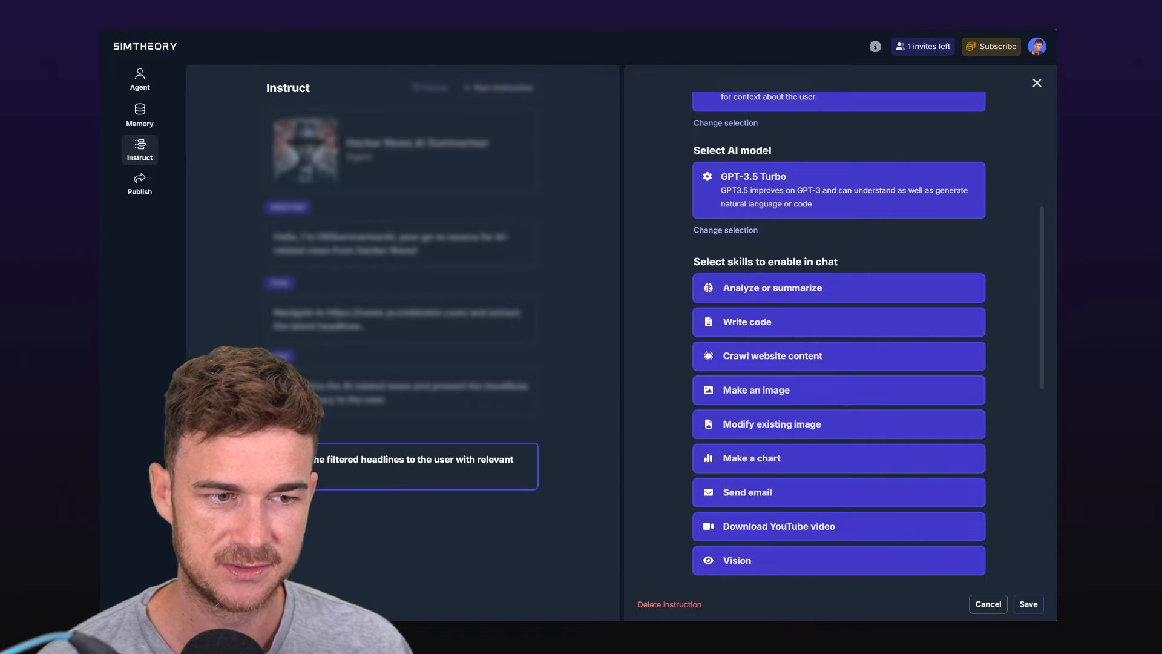
Delete the 'Present the filtered headlines' task instruction
{"action": "scroll", "scroll_direction": "up", "scroll_amount": 3}
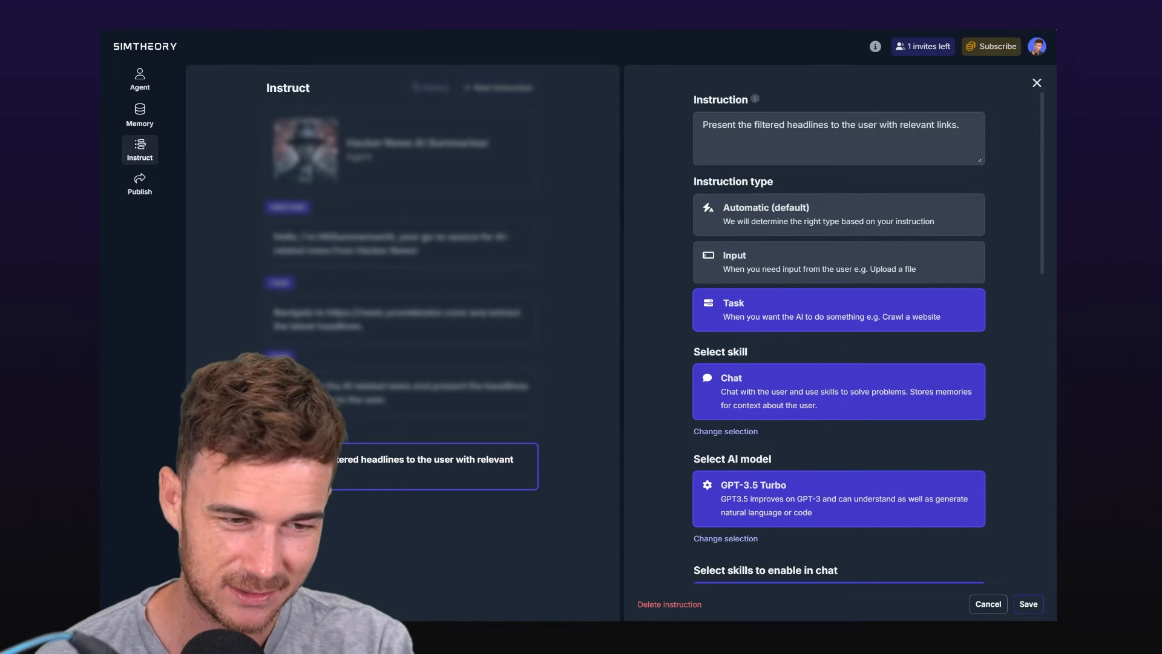
{"action": "scroll", "scroll_direction": "down", "scroll_amount": 3}
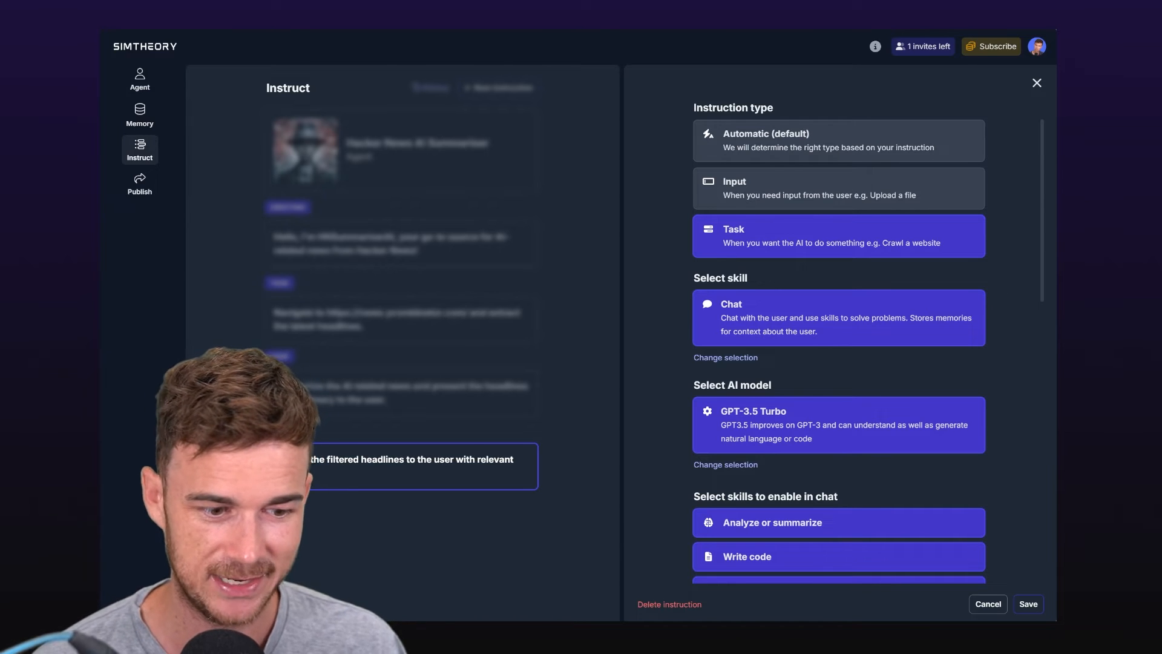
{"action": "left_click", "coordinate": [1027, 604]}
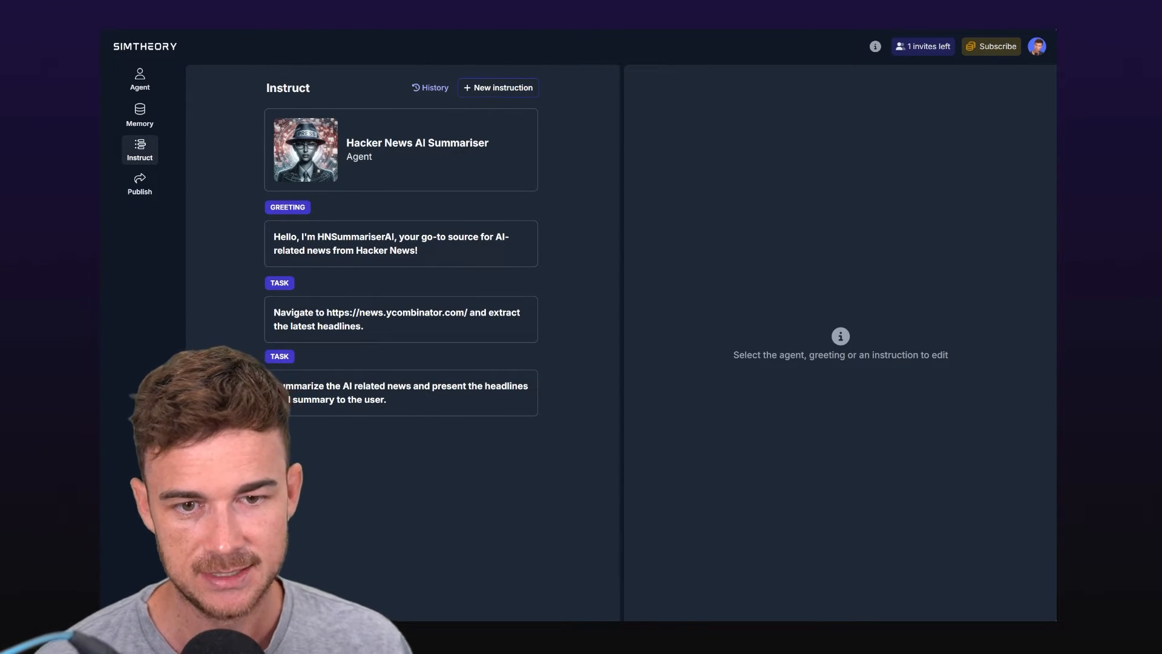
{"action": "left_click", "coordinate": [400, 319]}
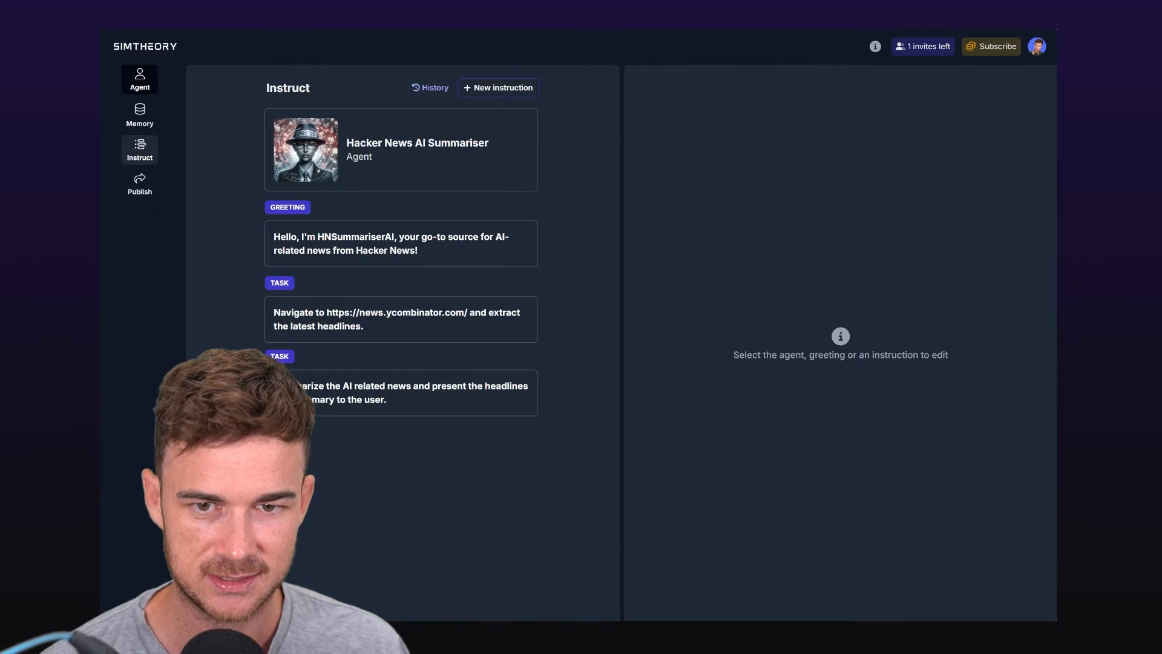
Test-run the agent for AI headline summaries, then return to the Instruct view
{"action": "left_click", "coordinate": [138, 80]}
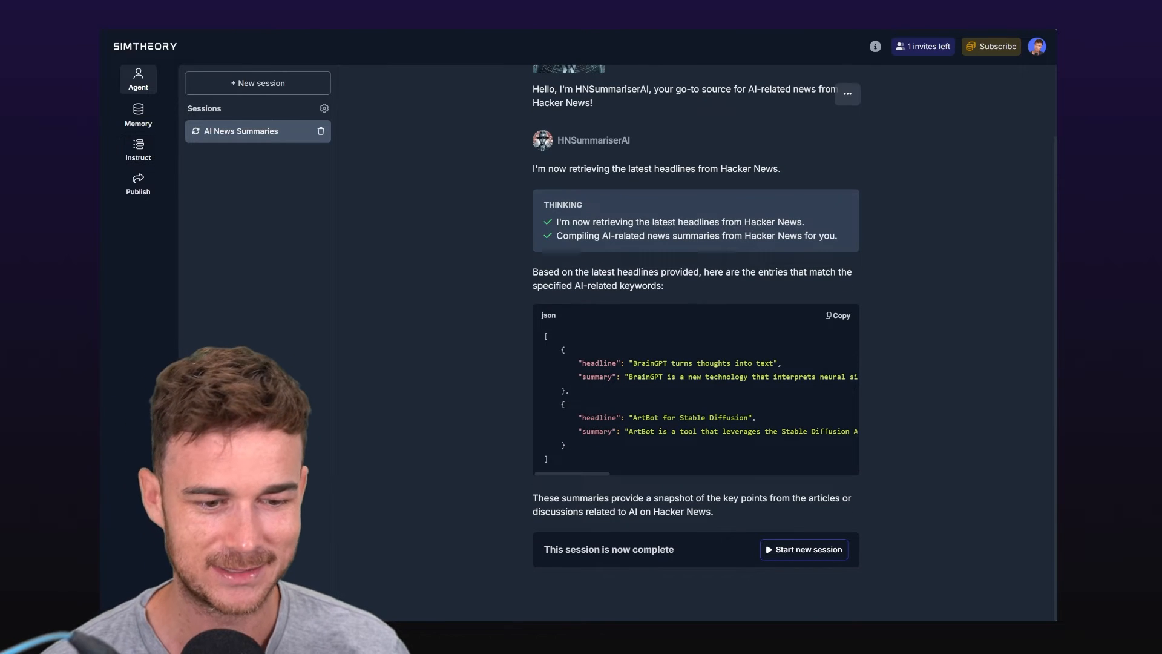
{"action": "left_click", "coordinate": [140, 149]}
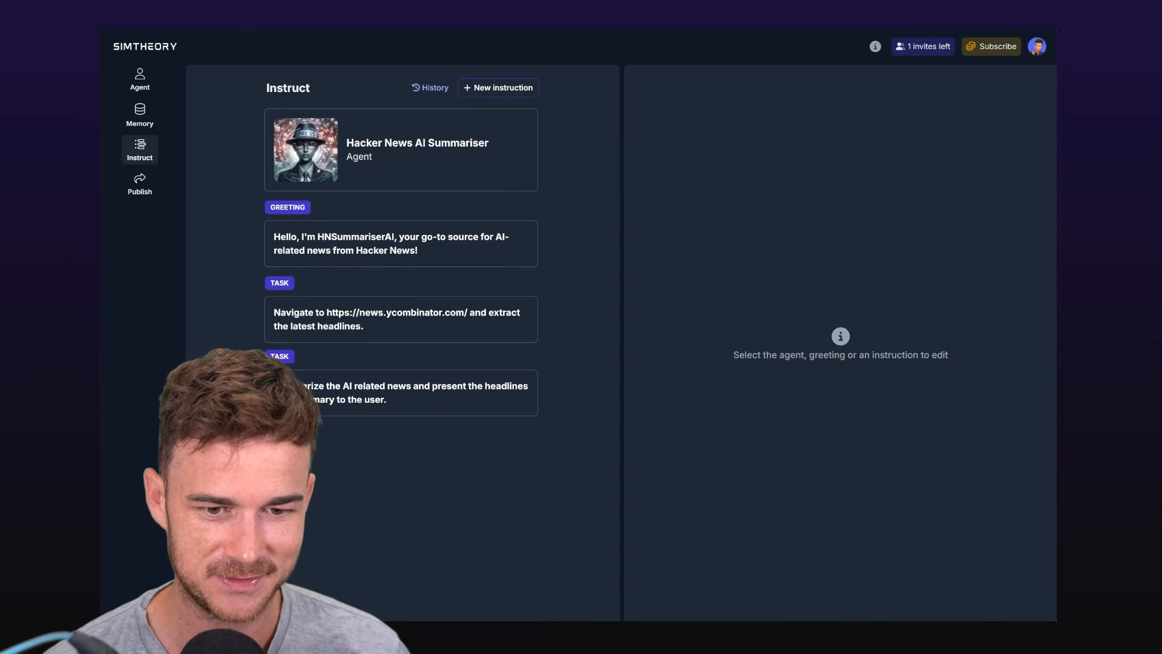
Open the Summarize task and scroll to its empty Output template field
{"action": "left_click", "coordinate": [400, 392]}
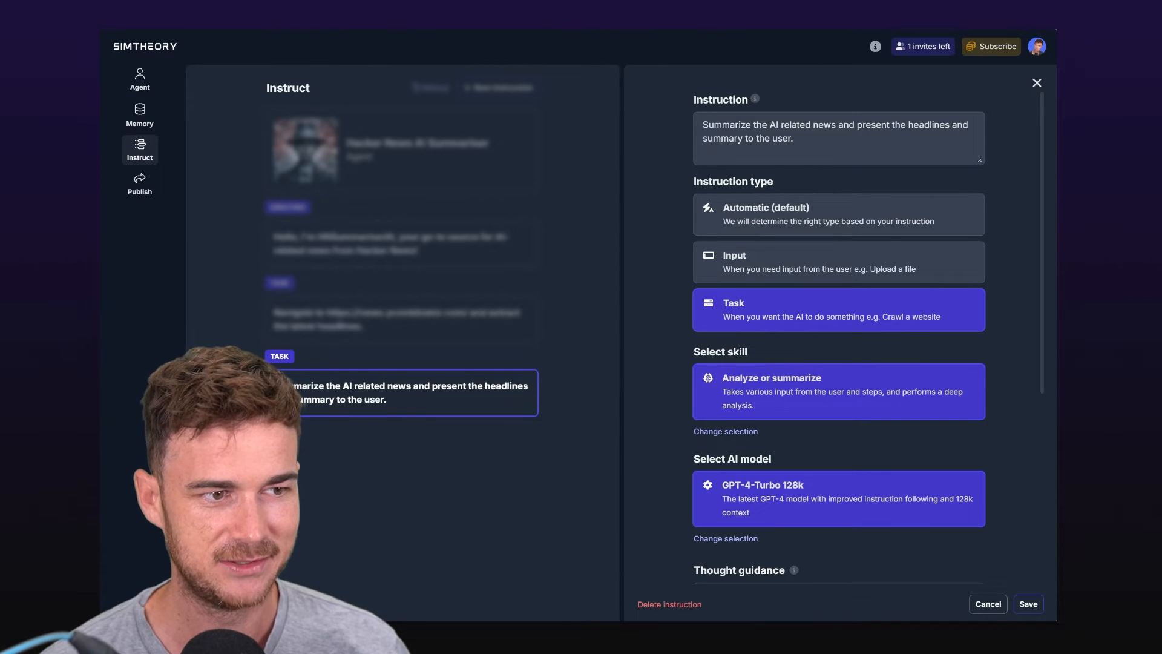
{"action": "scroll", "scroll_direction": "down", "scroll_amount": 3}
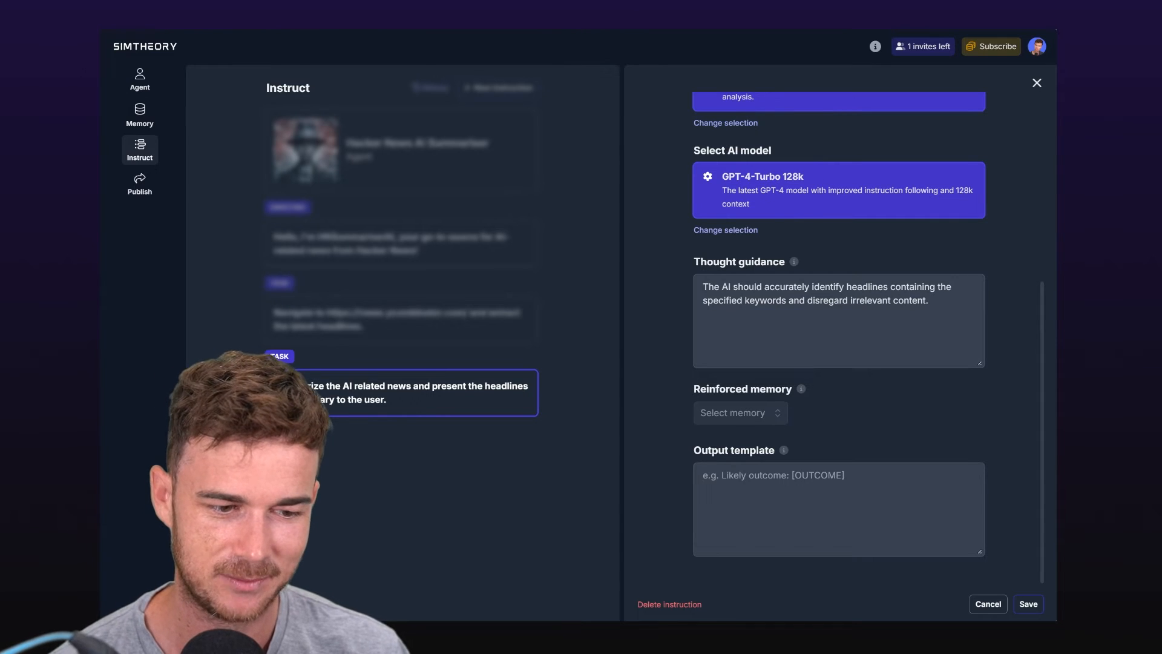
Enter a template with an intro line, [HEADLINE], [SUMMARY], [X COMMENTS] blocks and substitution note, then save
{"action": "type", "text": "[HEADLINE"}
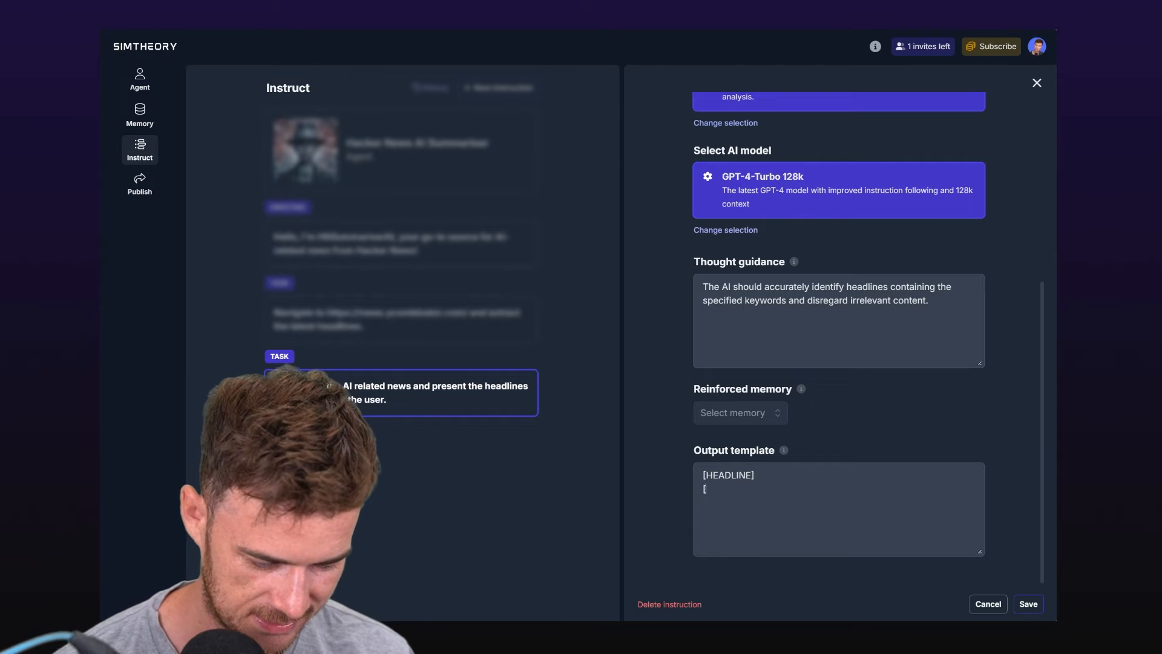
{"action": "type", "text": "[SUMMARY]"}
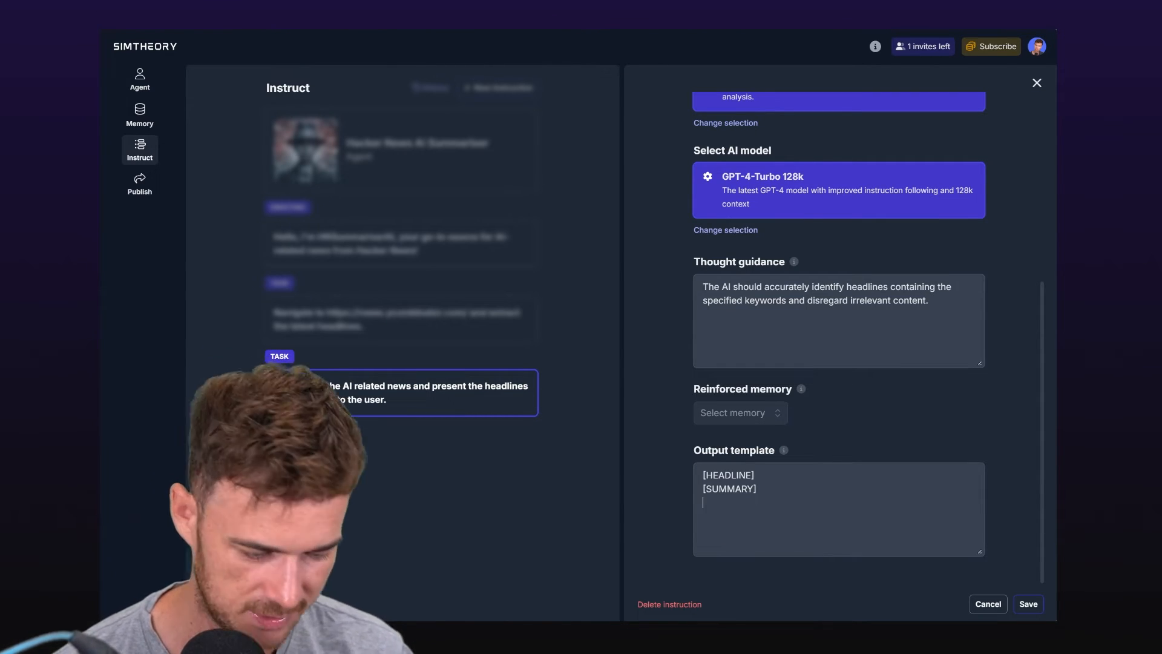
{"action": "type", "text": "[X COMMENT]"}
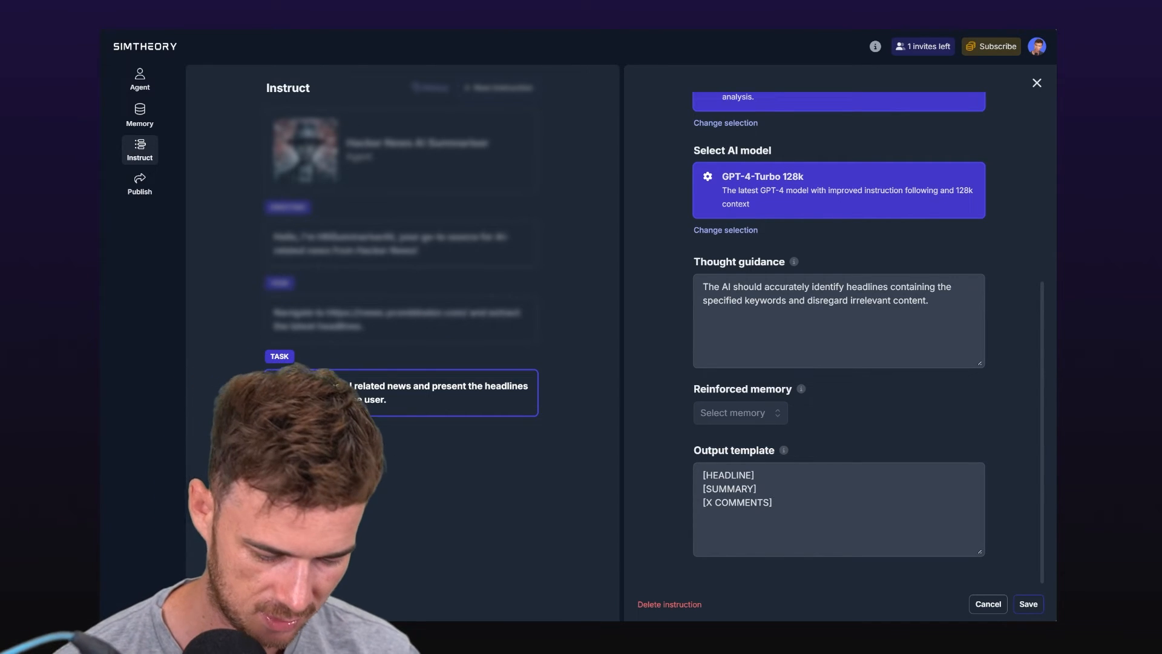
{"action": "type", "text": "Substitute"}
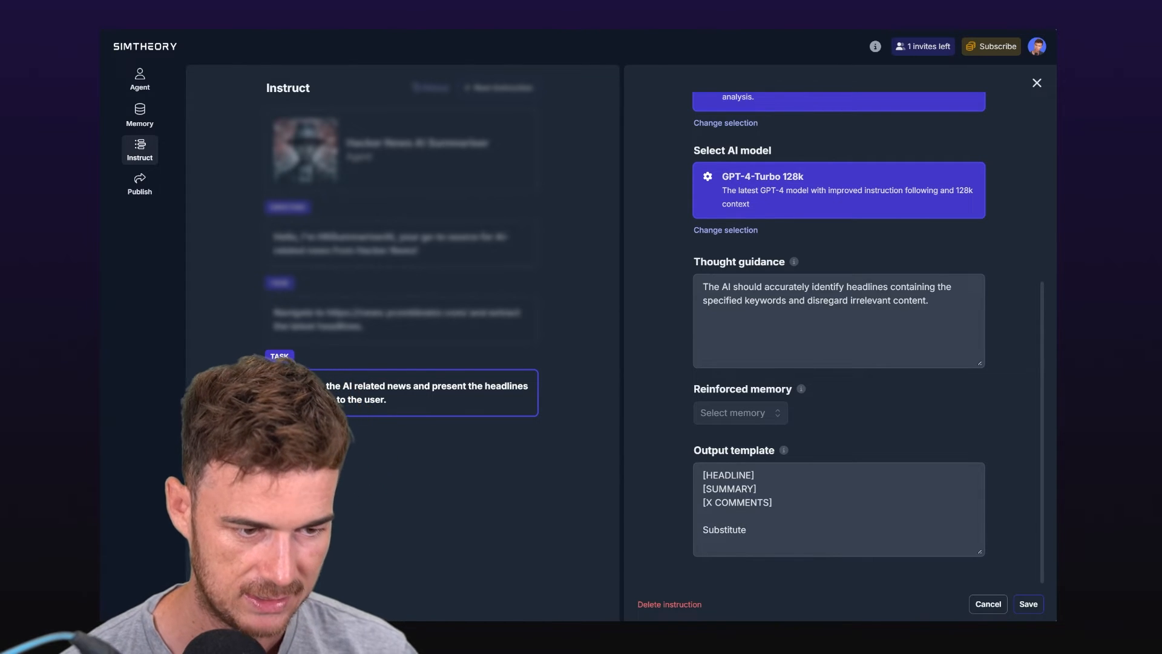
{"action": "type", "text": "X for the number of c"}
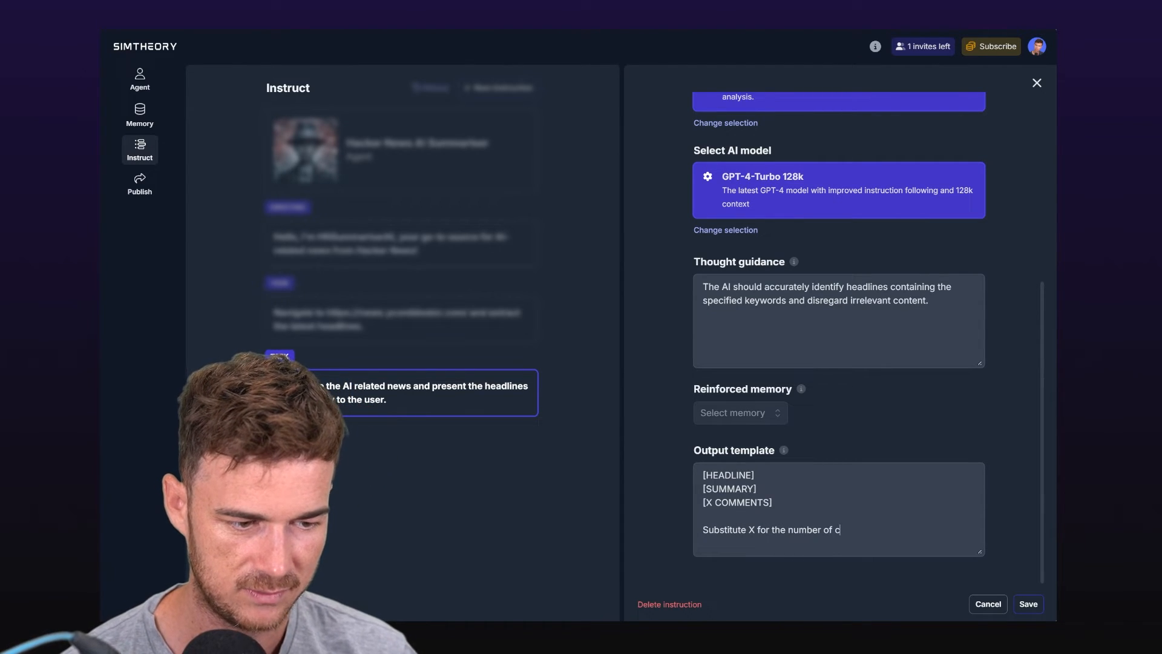
{"action": "type", "text": "omments on the"}
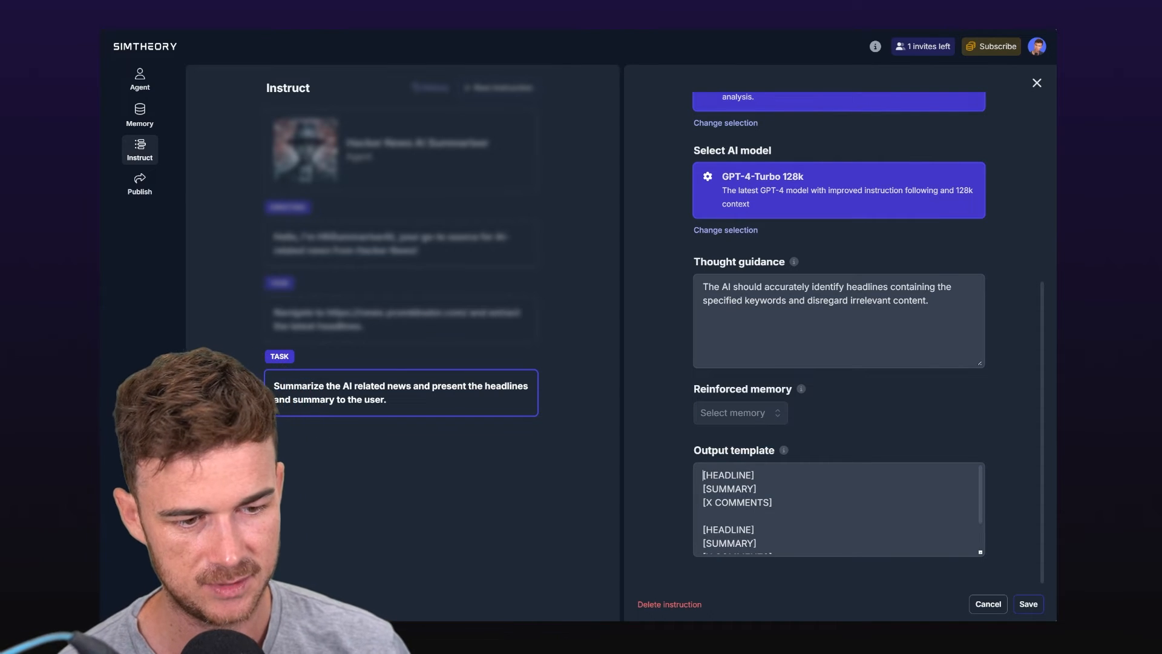
{"action": "type", "text": "Here"}
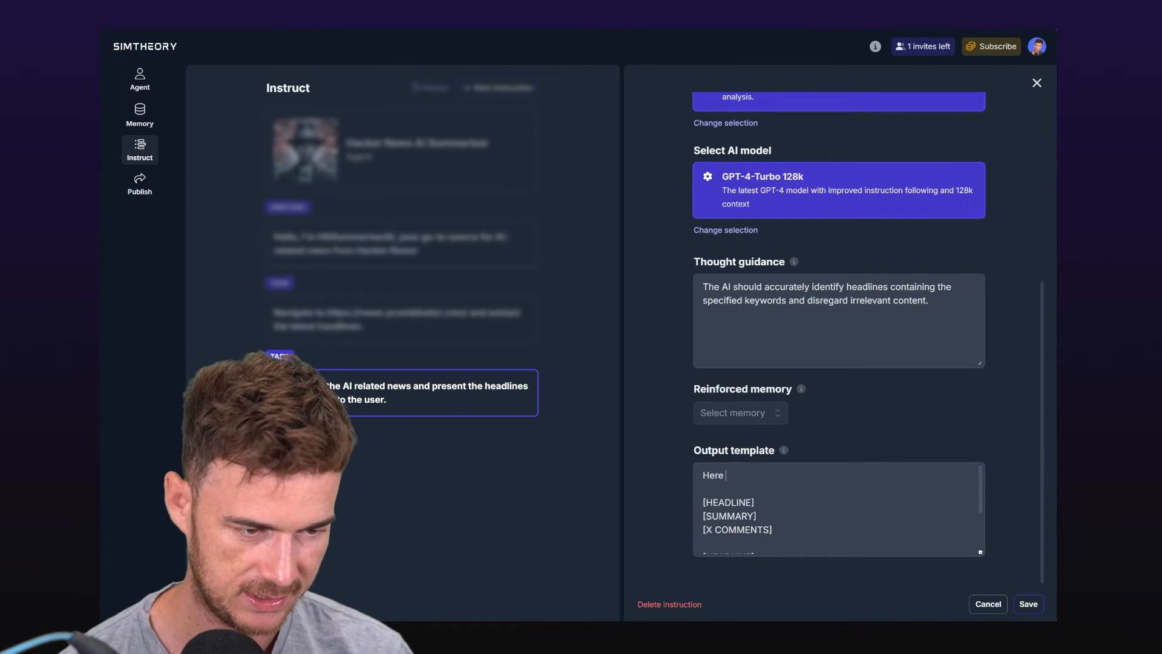
{"action": "type", "text": "is the latest AO"}
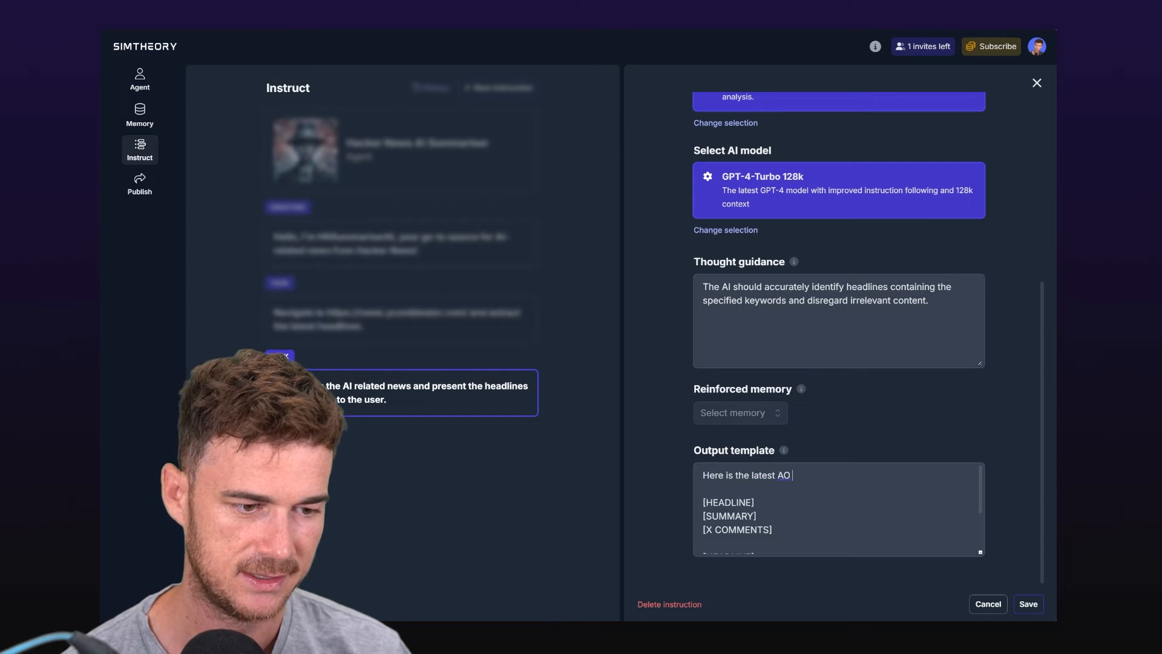
{"action": "left_click", "coordinate": [1028, 604]}
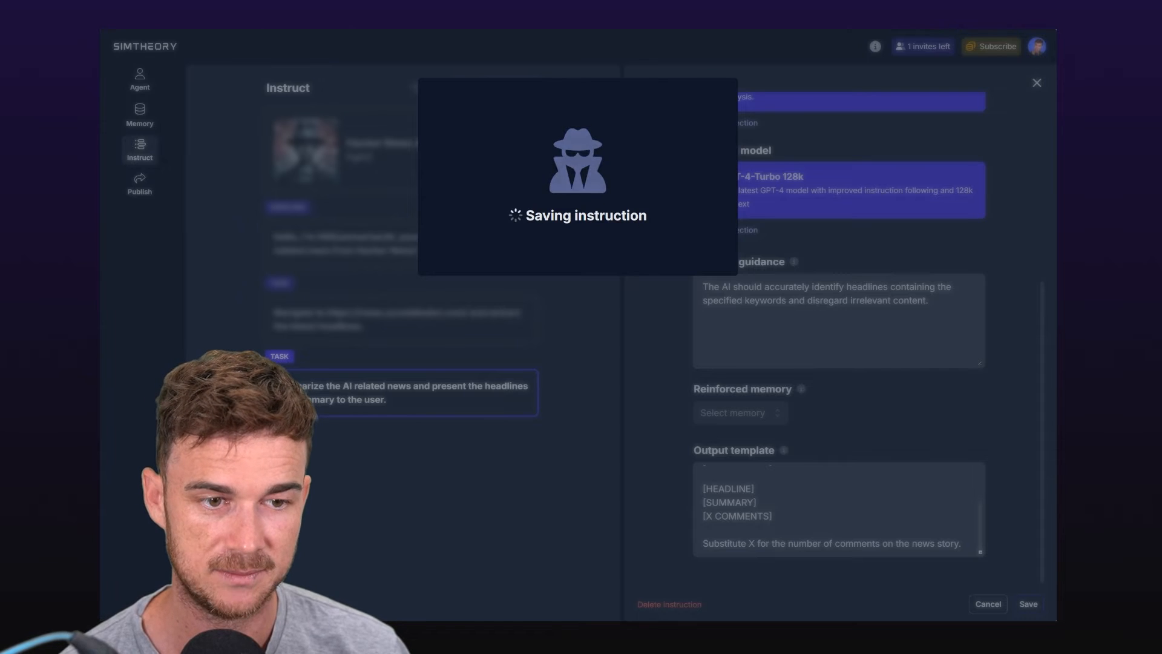
Run a fresh agent session and review the headline, summary and comment-count output
{"action": "left_click", "coordinate": [1028, 603]}
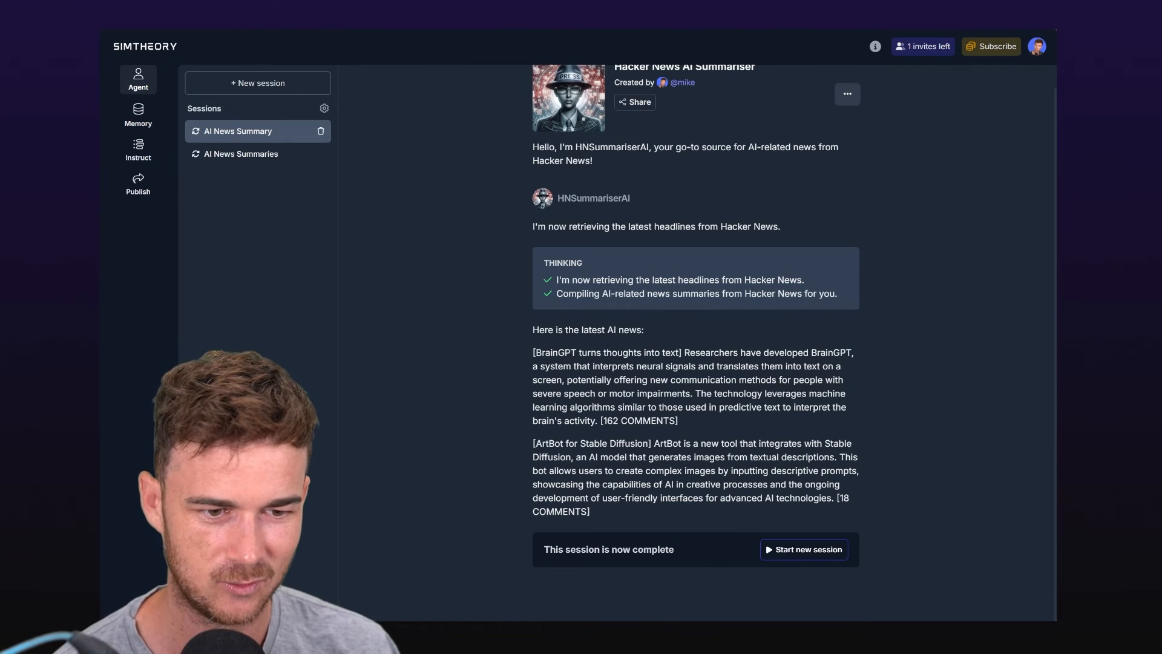
{"action": "left_click_drag", "start_coordinate": [535, 352], "coordinate": [678, 352]}
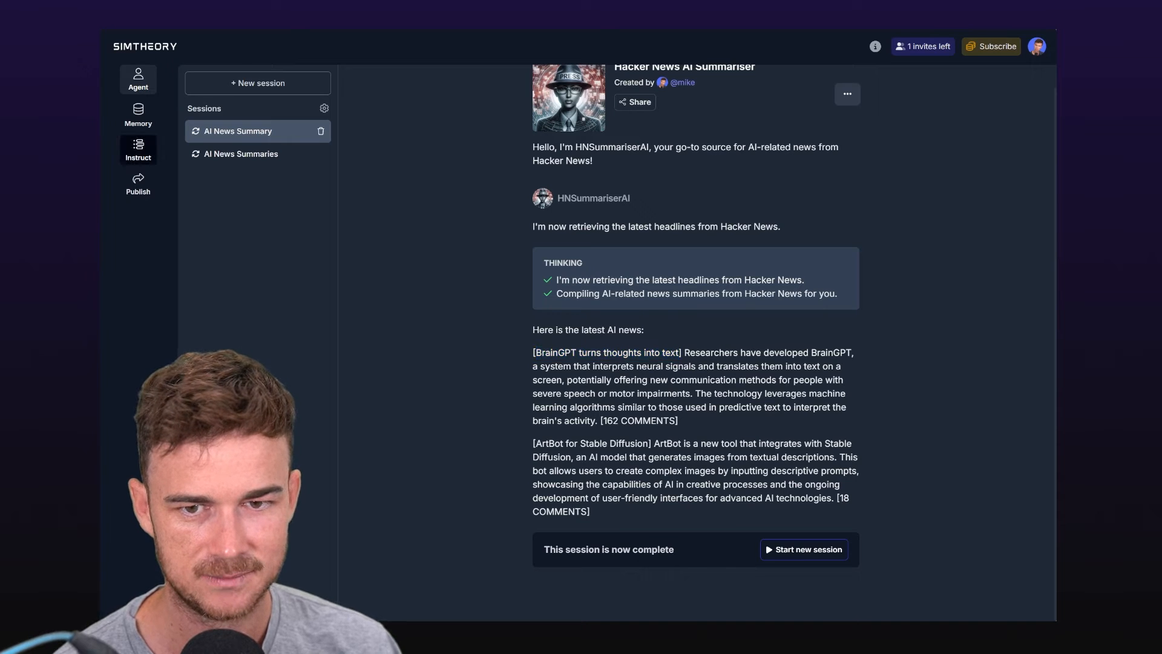
Reopen the summarize task and add instructions to link headlines to related news and show comment counts, then save
{"action": "left_click", "coordinate": [138, 148]}
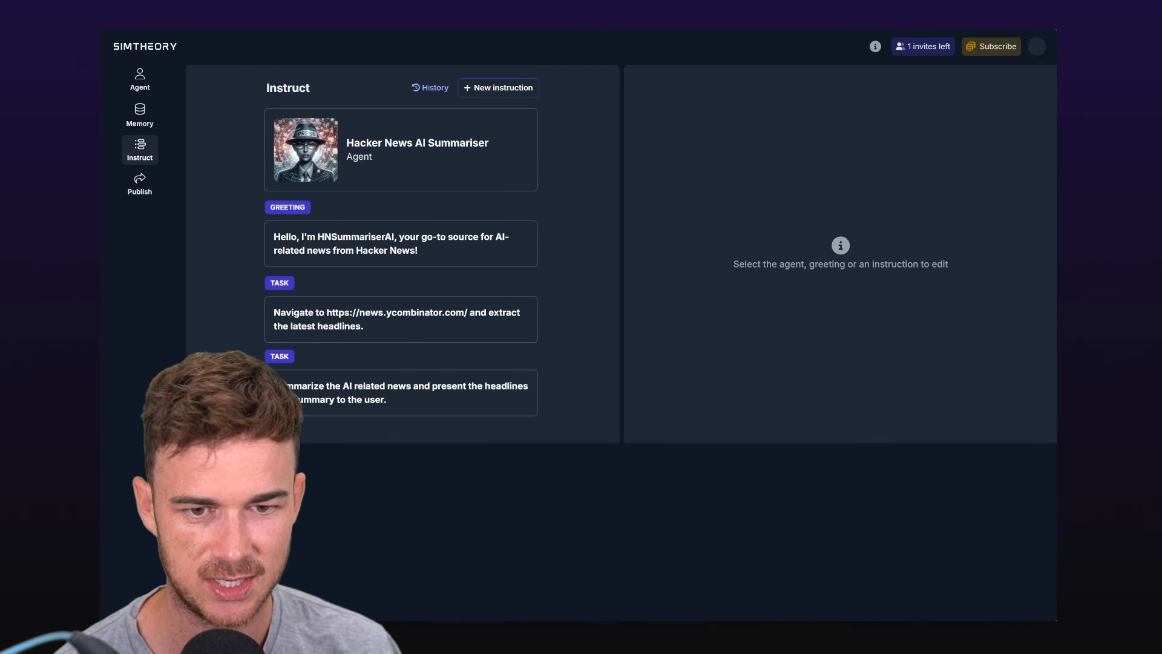
{"action": "left_click", "coordinate": [401, 393]}
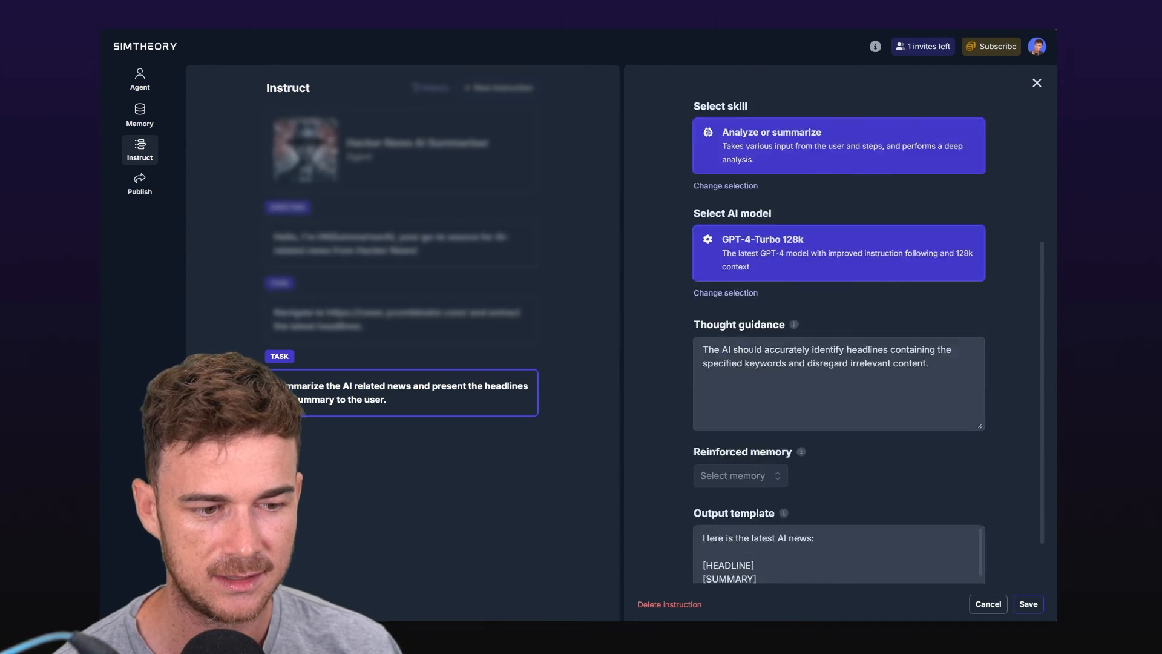
{"action": "scroll", "scroll_direction": "down", "scroll_amount": 3}
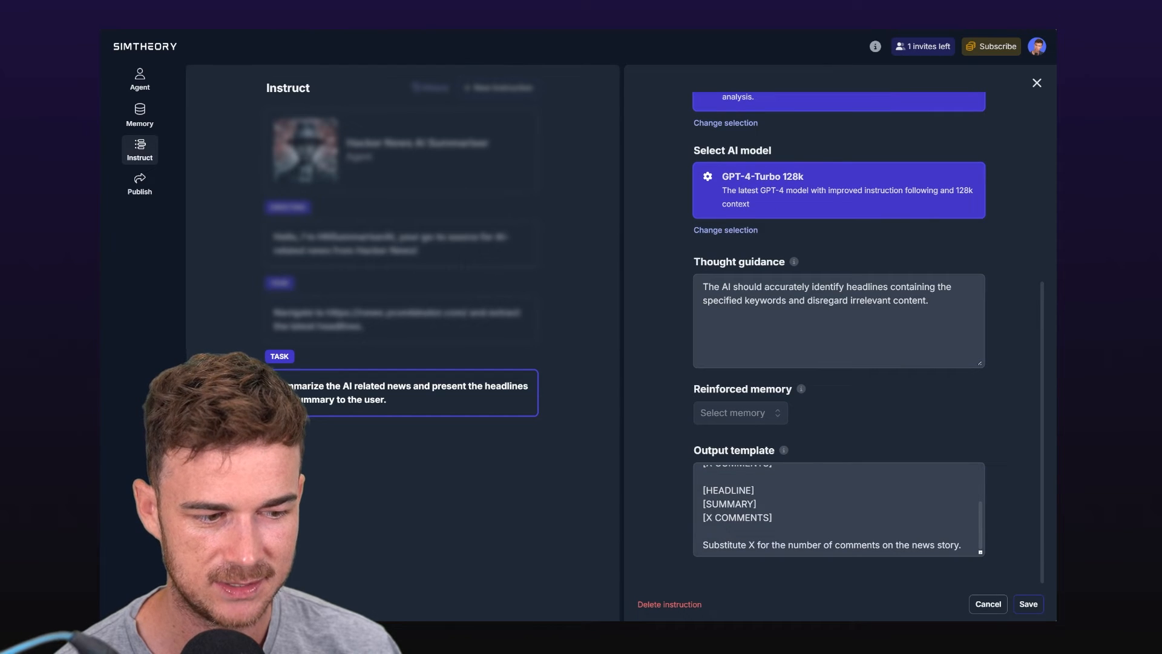
{"action": "type", "text": "In"}
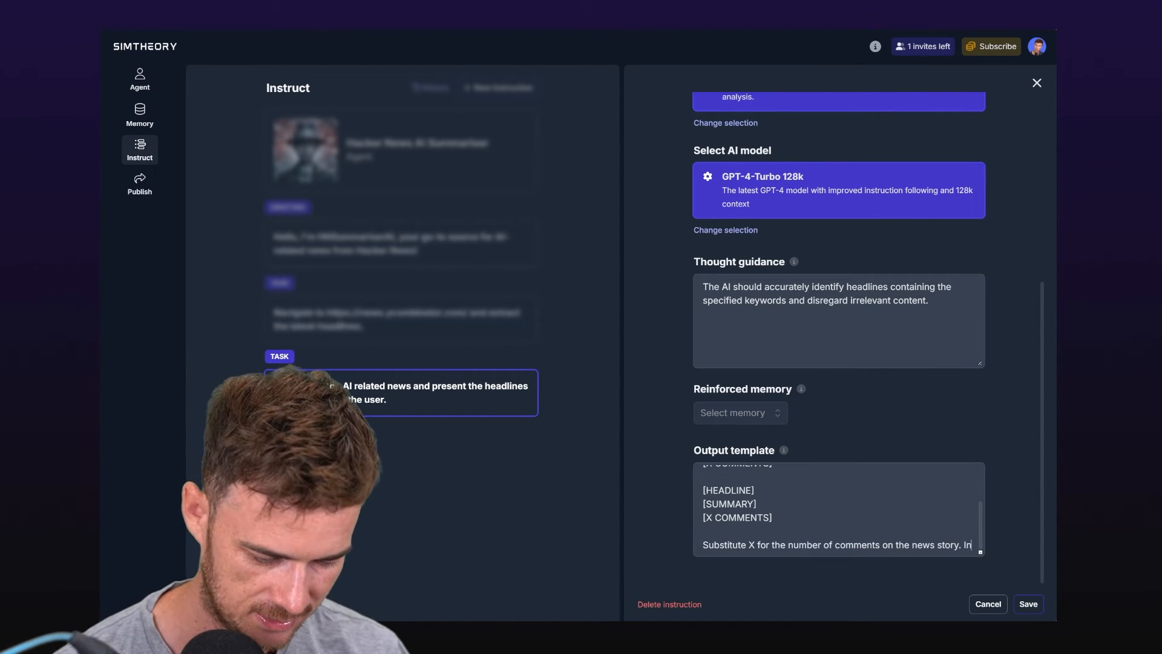
{"action": "type", "text": "Inc"}
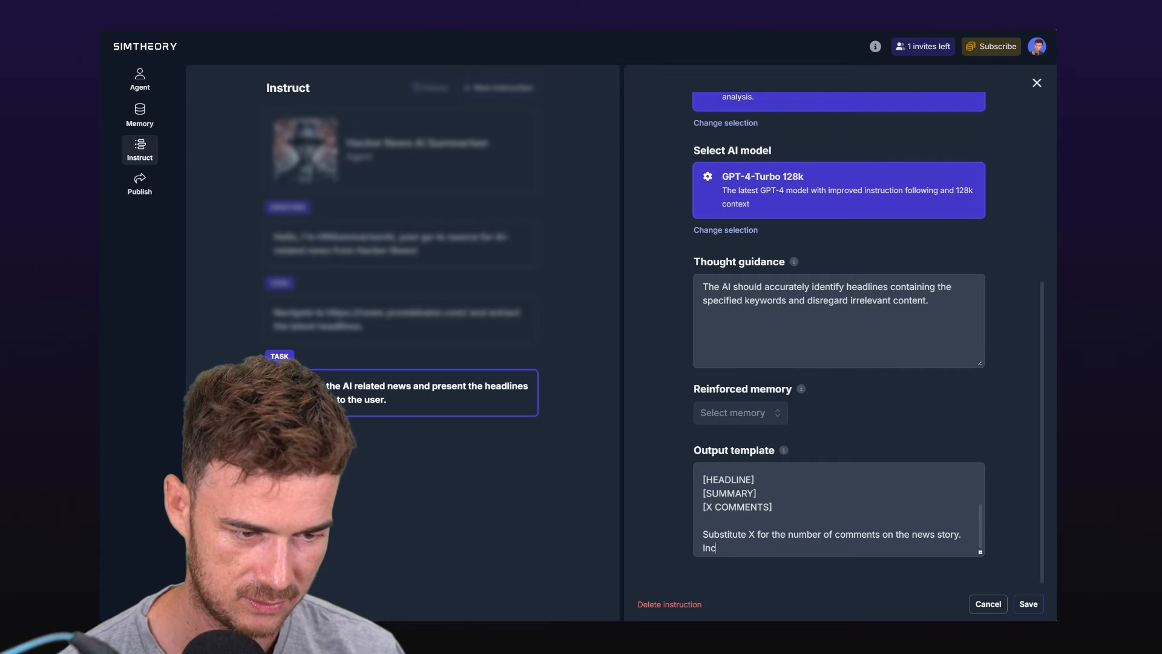
{"action": "type", "text": "Make the headline link to the relev"}
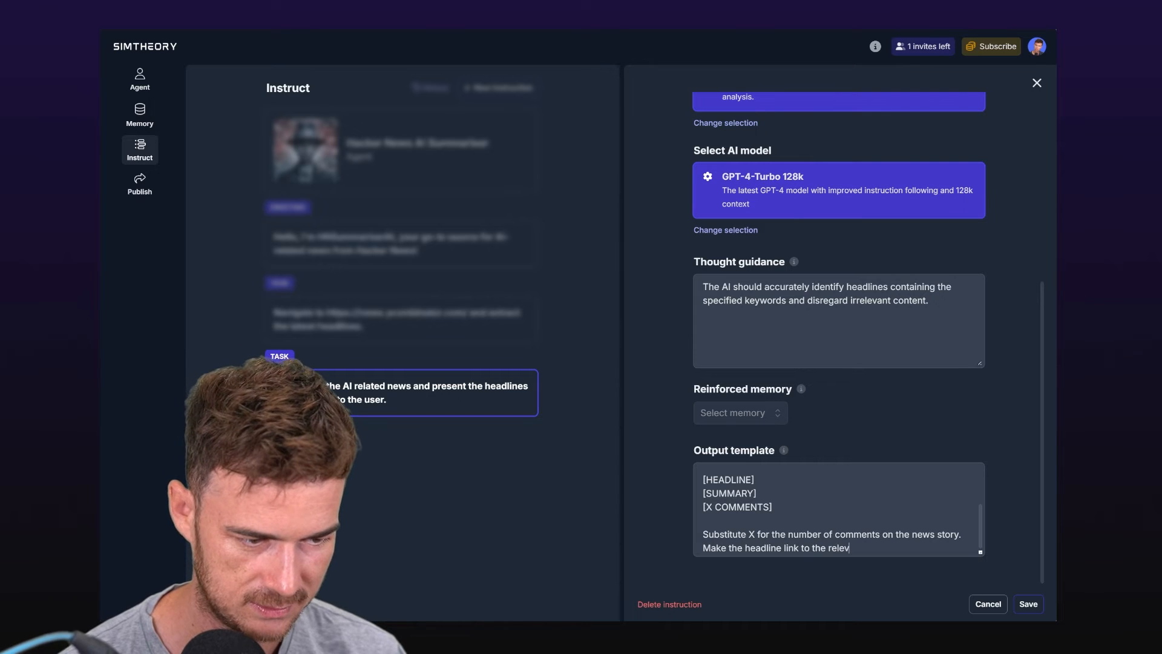
{"action": "type", "text": "related news story."}
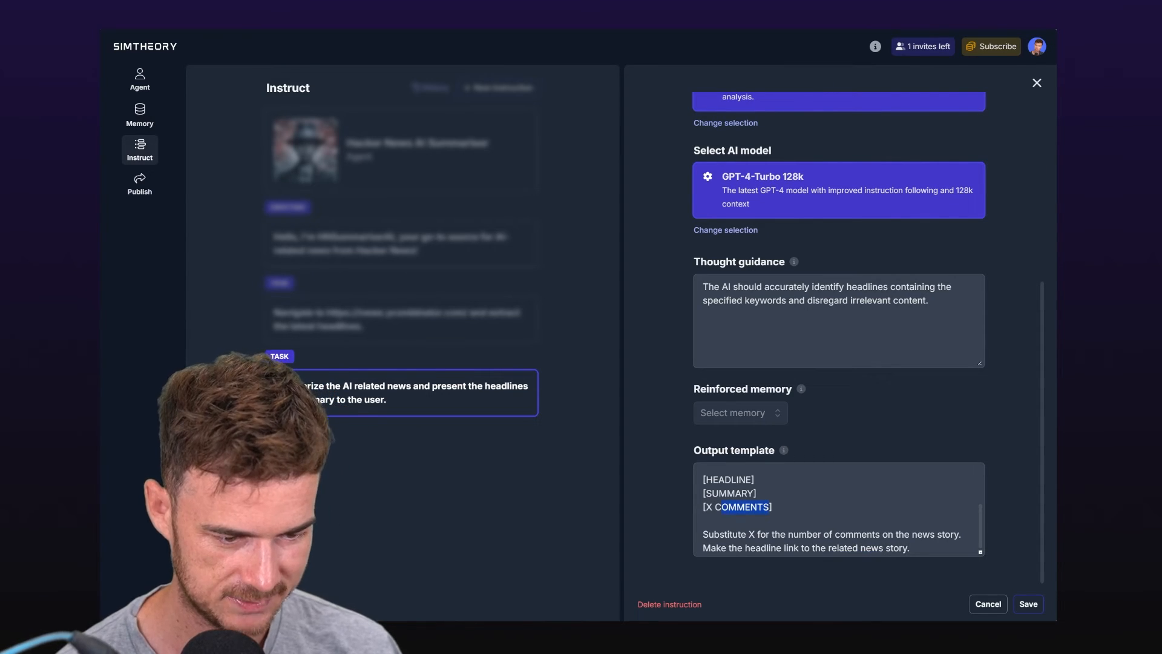
{"action": "type", "text": "Ccomments"}
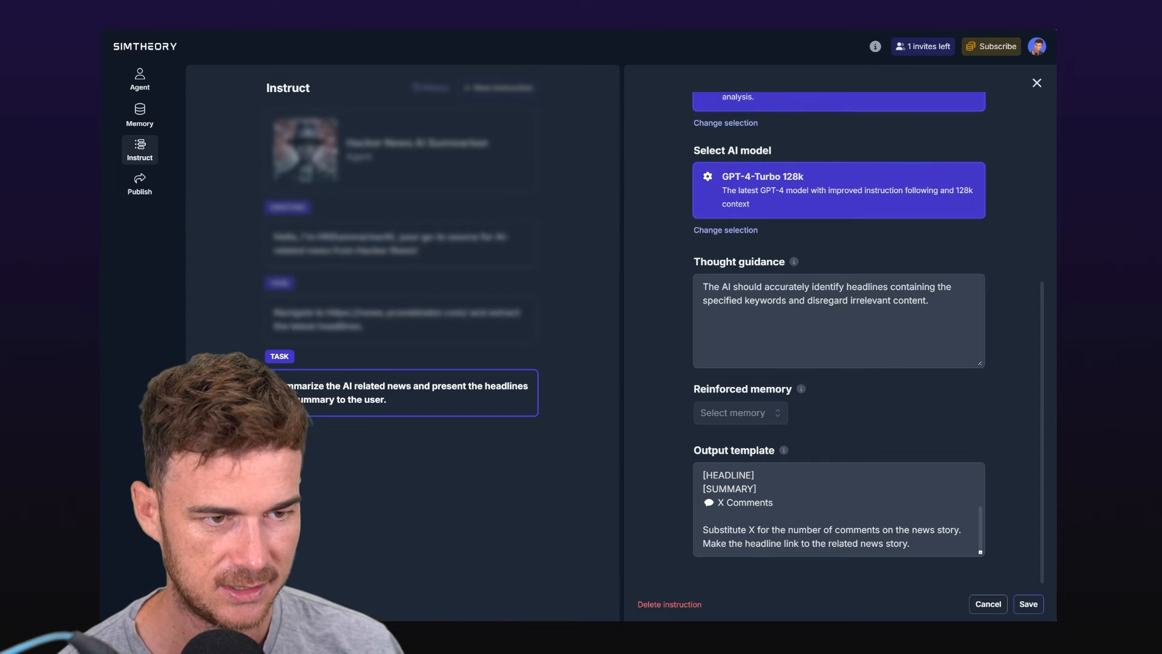
{"action": "left_click", "coordinate": [1028, 603]}
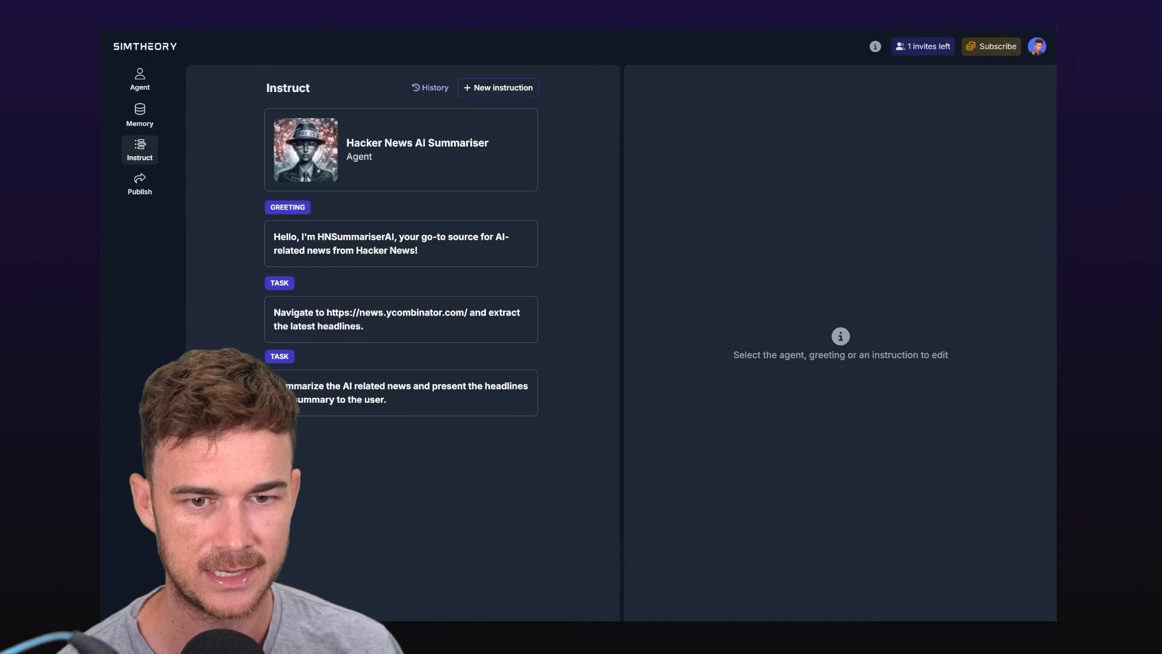
Run the agent again and open the BrainGPT headline link to verify the article
{"action": "left_click", "coordinate": [139, 79]}
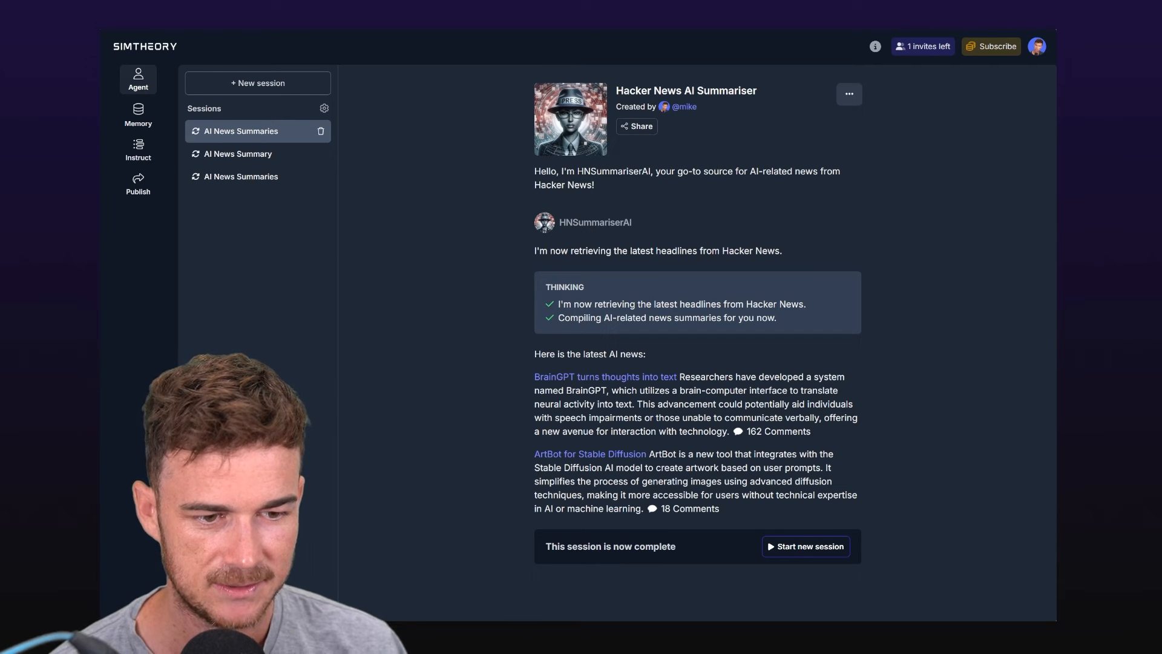
{"action": "left_click", "coordinate": [605, 376]}
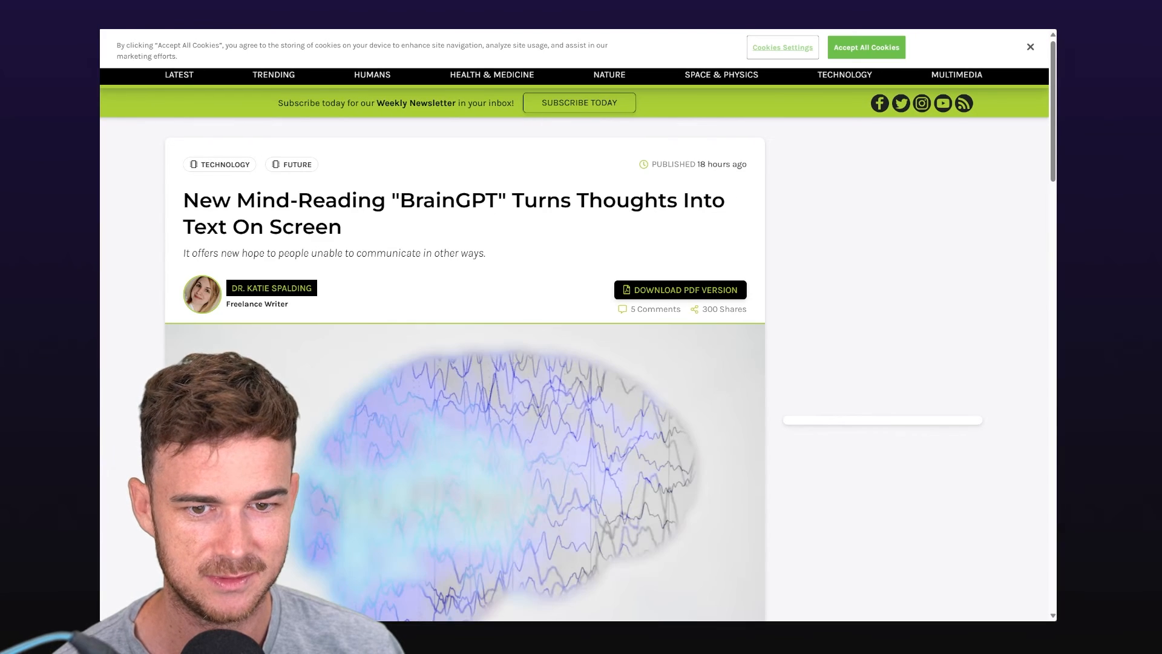
{"action": "scroll", "scroll_direction": "down", "scroll_amount": 3}
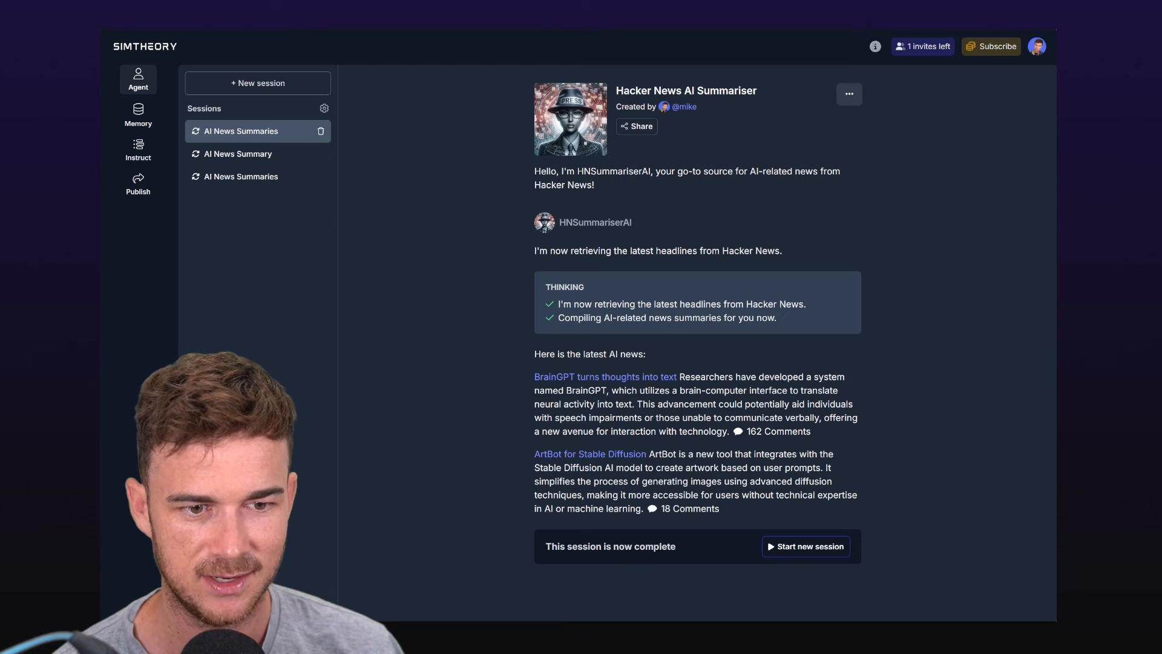
{"action": "left_click_drag", "start_coordinate": [689, 404], "coordinate": [804, 404]}
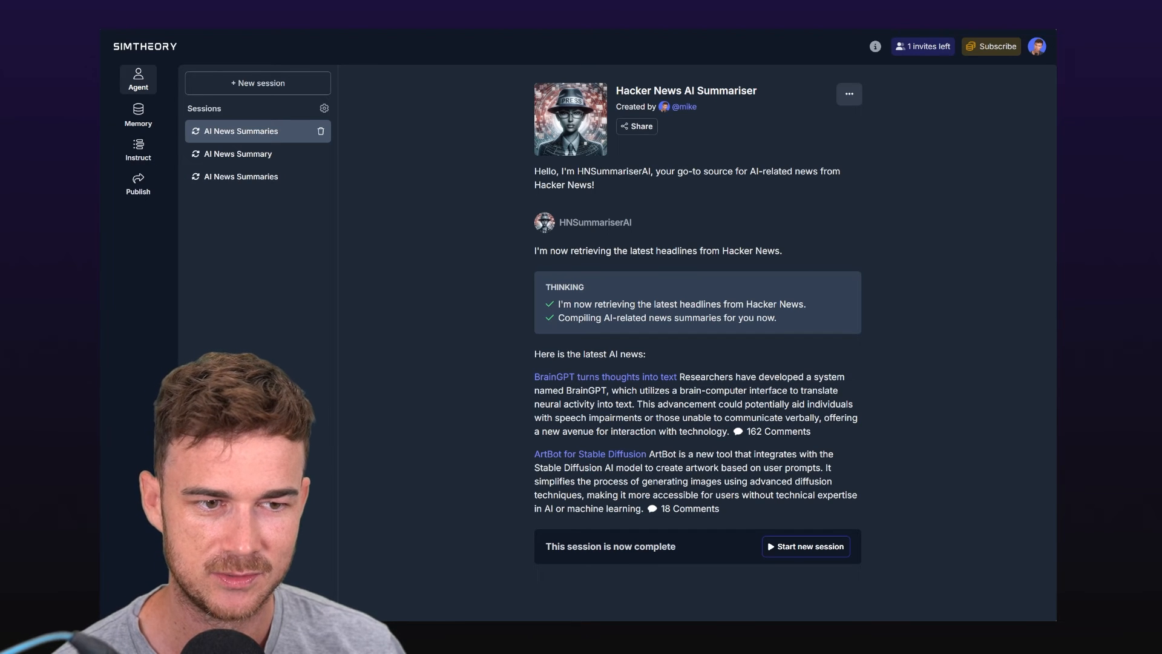
Write a new instruction to email the AI news headlines, story summaries and total comments to the user
{"action": "left_click", "coordinate": [139, 149]}
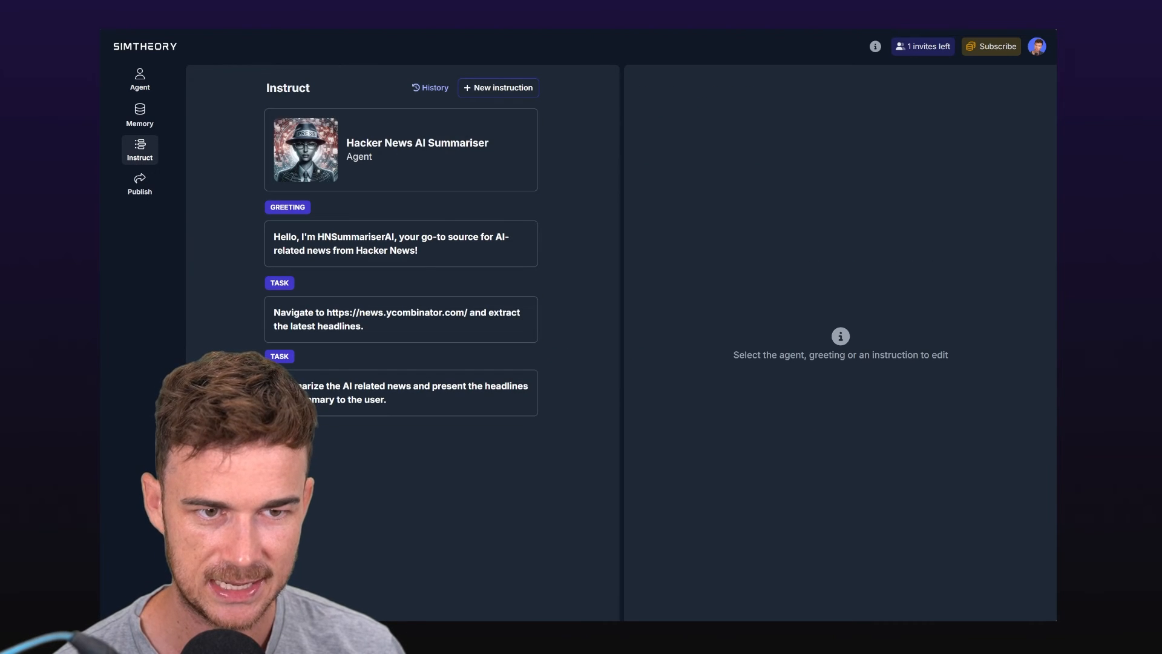
{"action": "type", "text": "Send an email"}
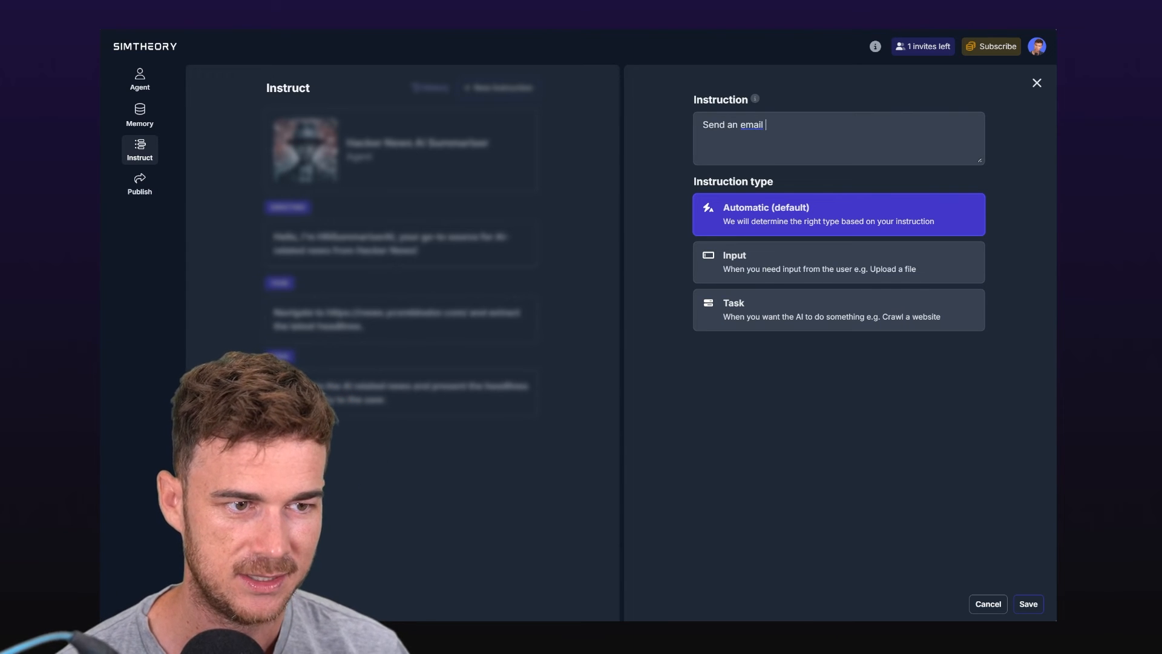
{"action": "type", "text": "with the headl"}
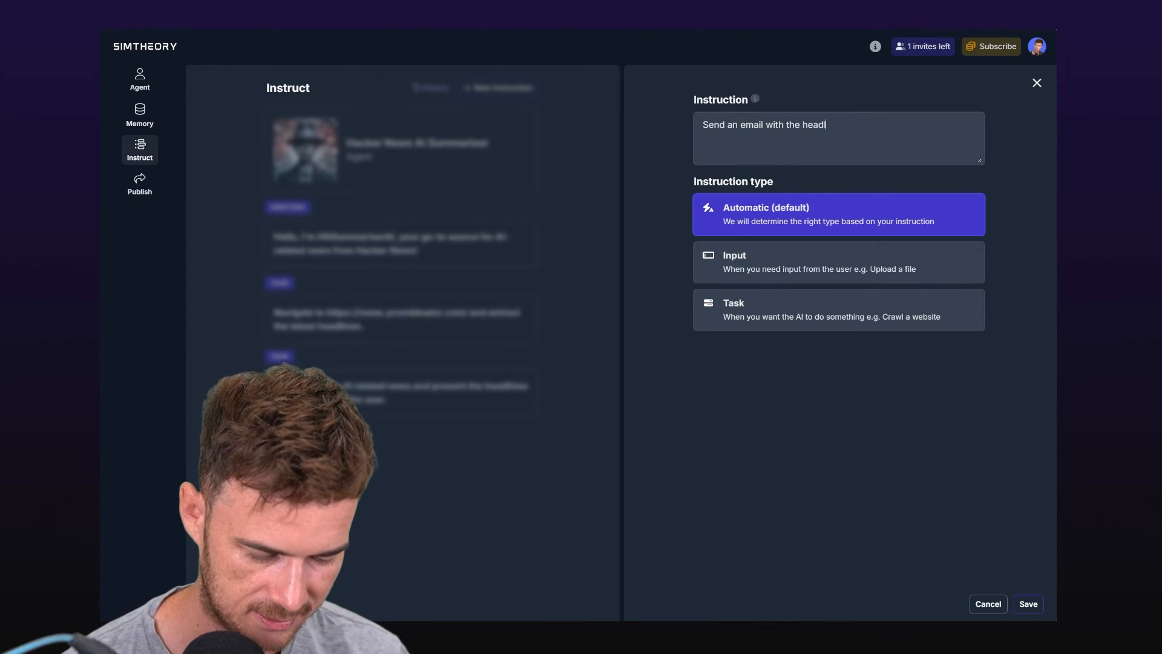
{"action": "key", "text": "Backspace"}
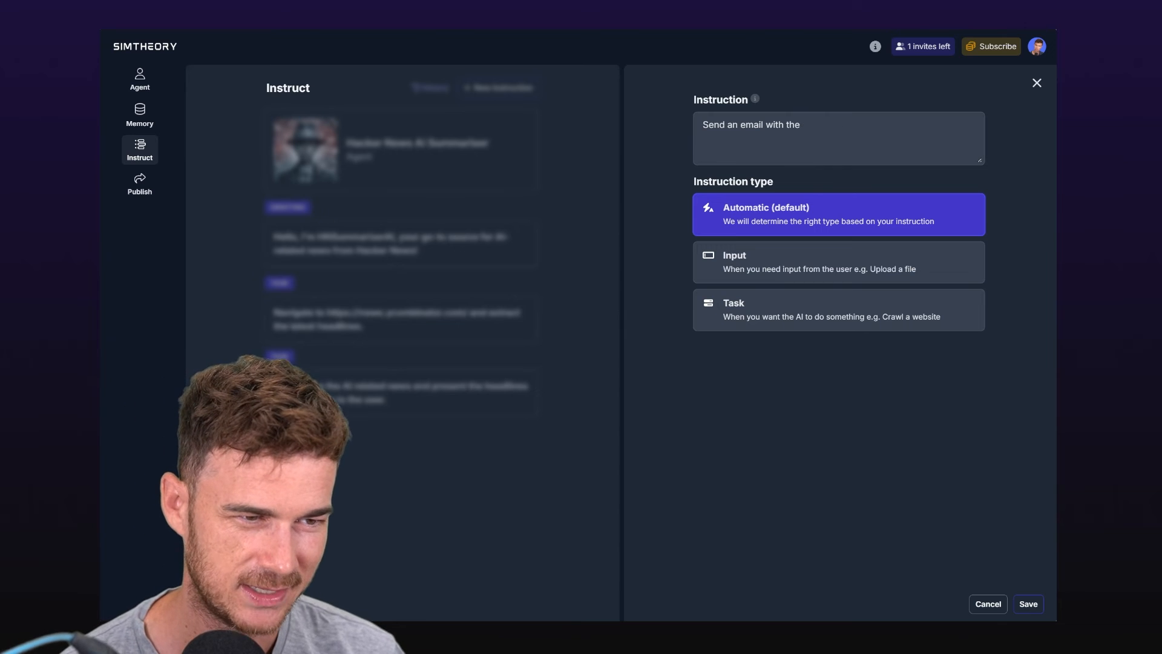
{"action": "type", "text": "AI news headlon"}
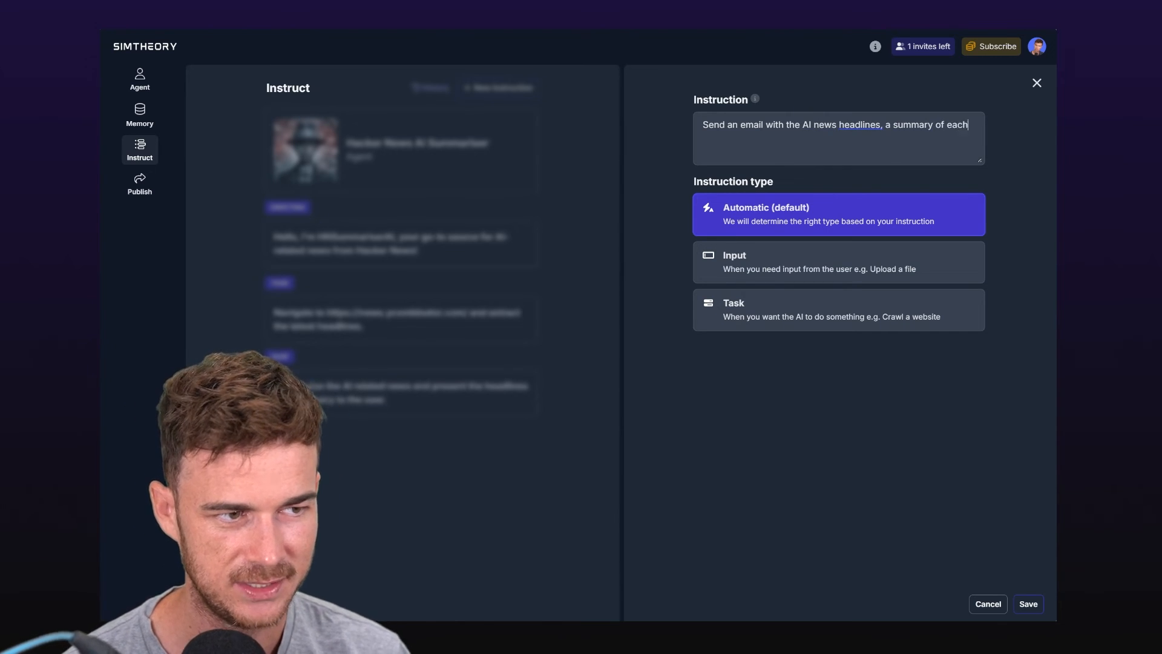
{"action": "type", "text": "story and the toti"}
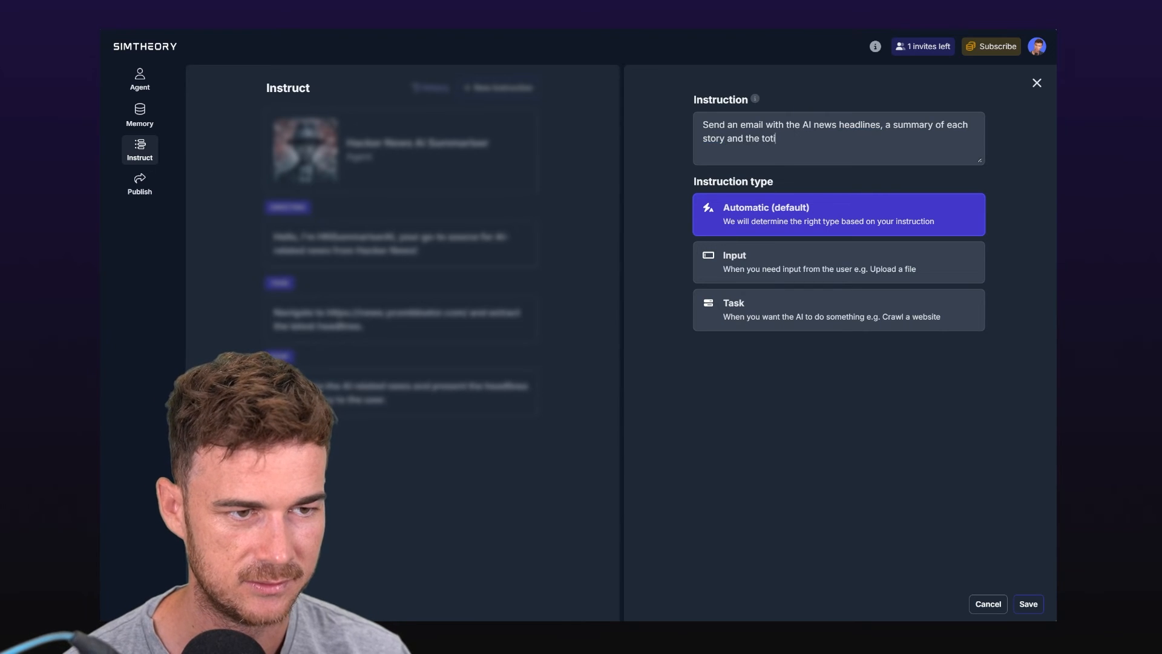
{"action": "type", "text": "al comments to the u"}
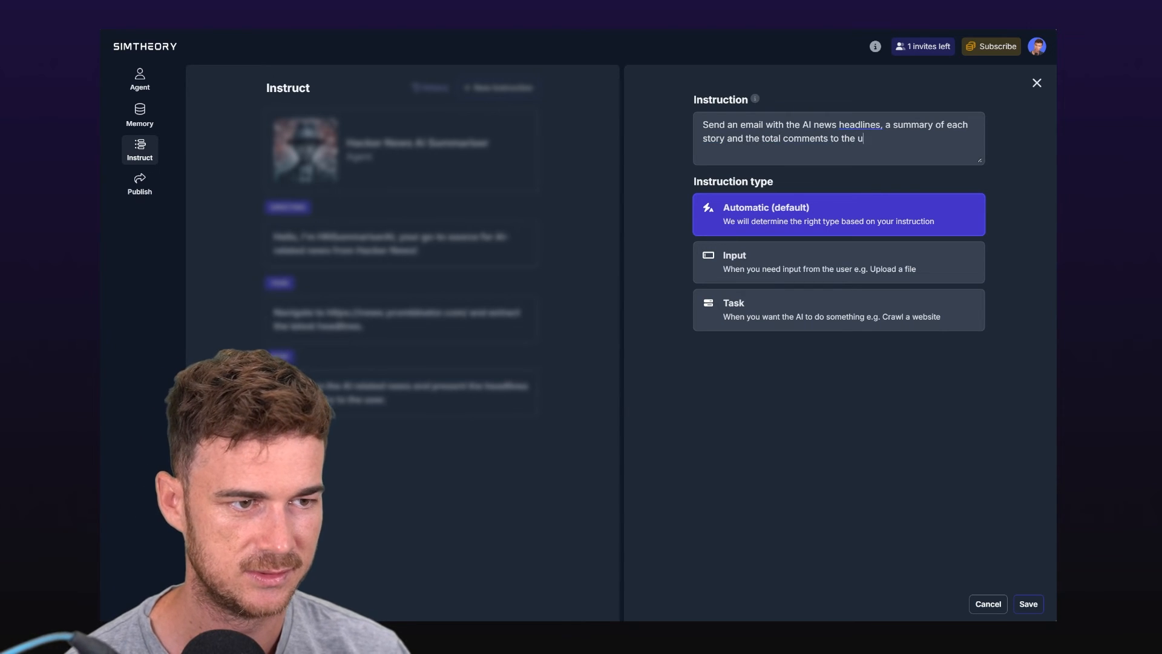
{"action": "type", "text": "ser"}
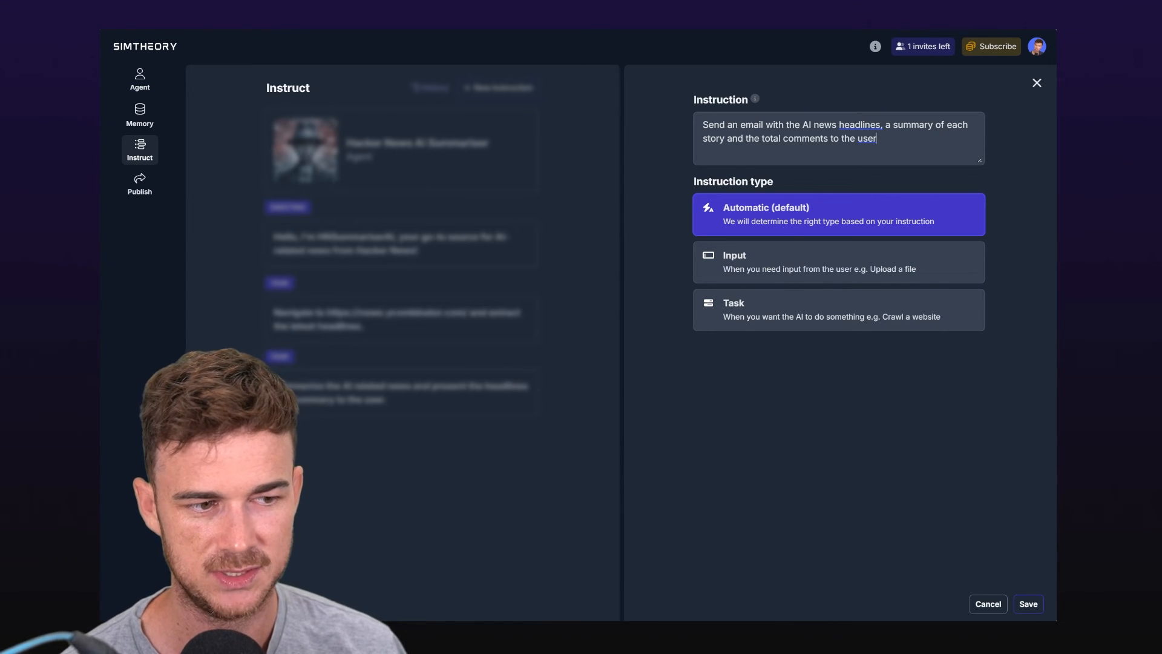
Make it a Task with the Send email skill and start a new agent session
{"action": "left_click", "coordinate": [838, 309]}
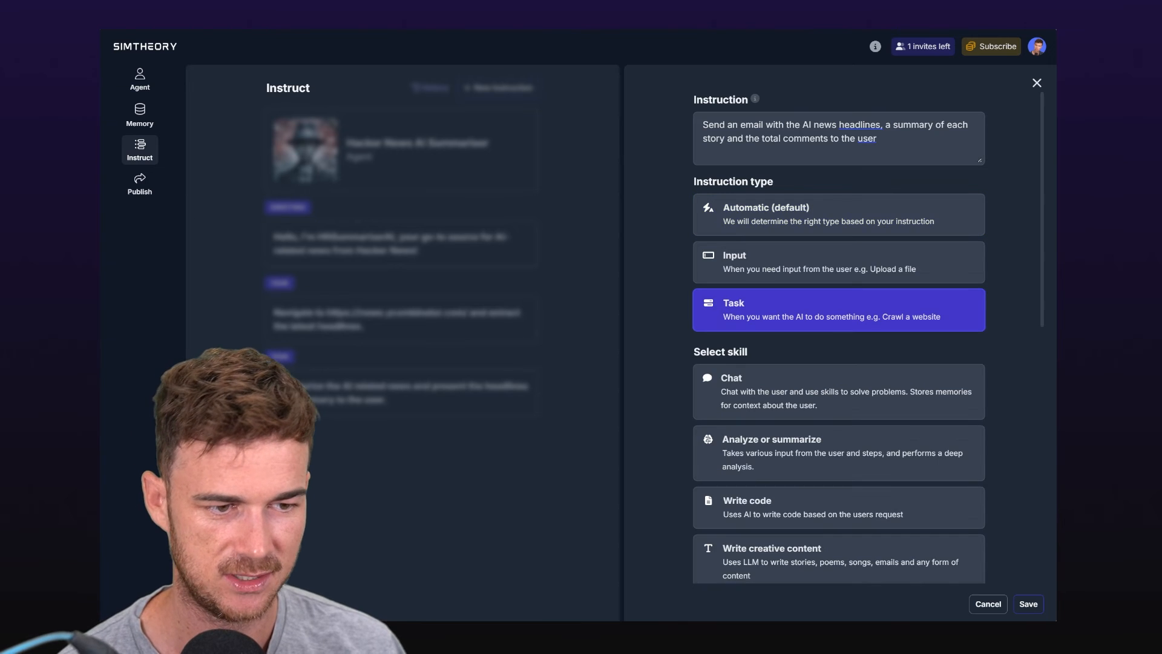
{"action": "scroll", "scroll_direction": "down", "scroll_amount": 3}
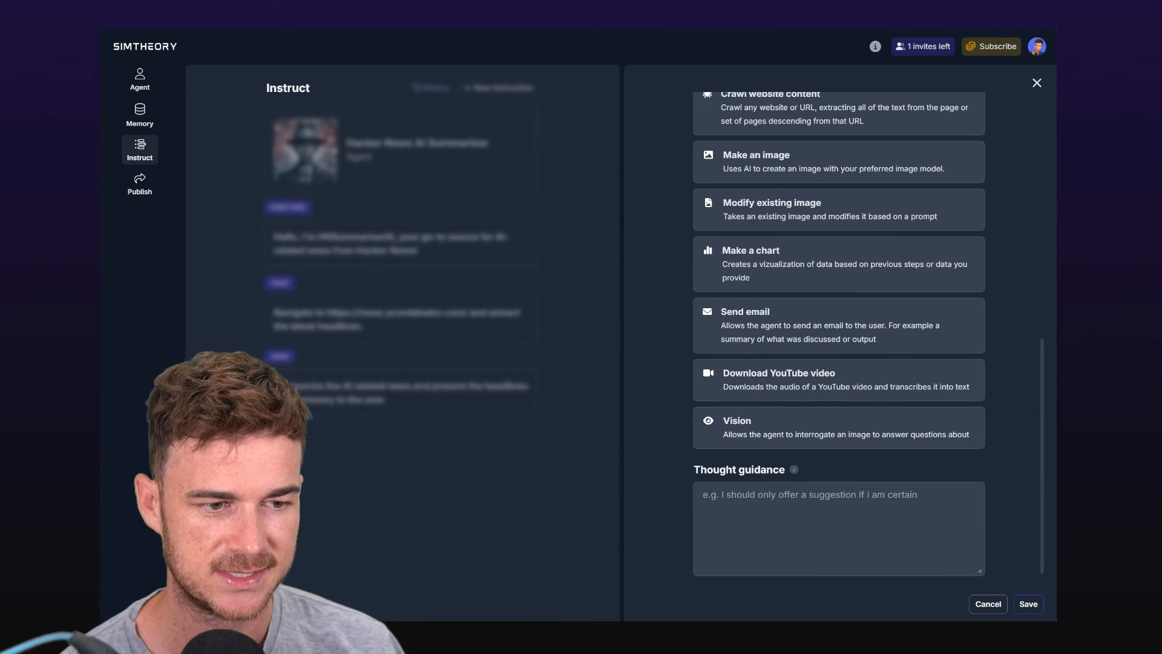
{"action": "left_click", "coordinate": [838, 324]}
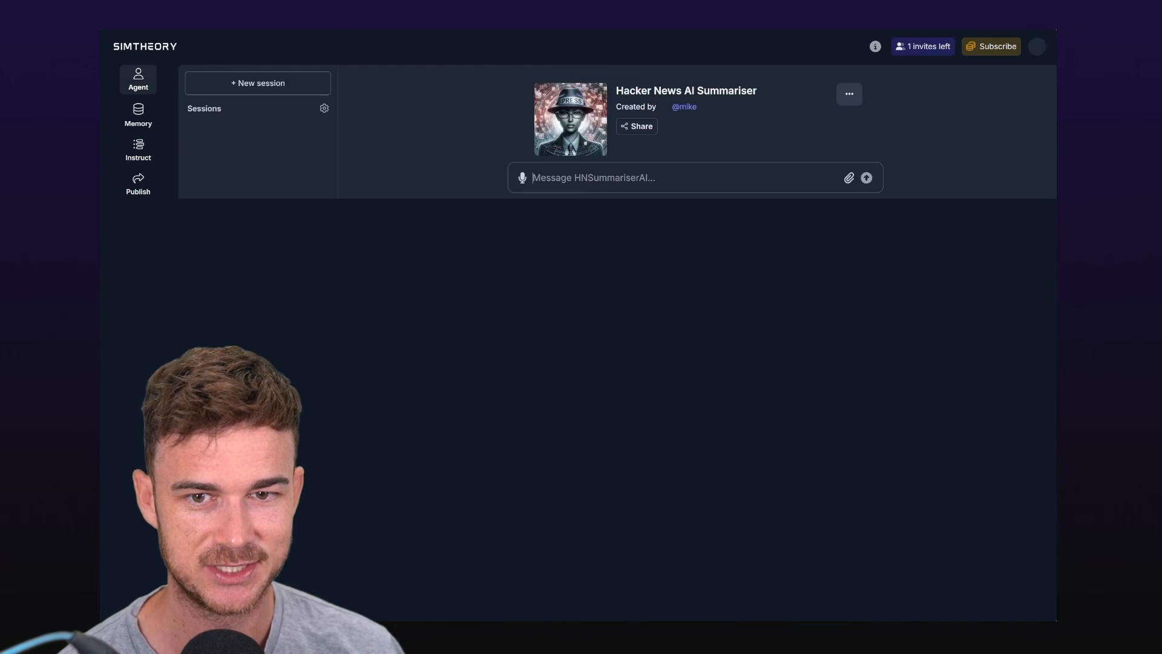
{"action": "left_click", "coordinate": [257, 82]}
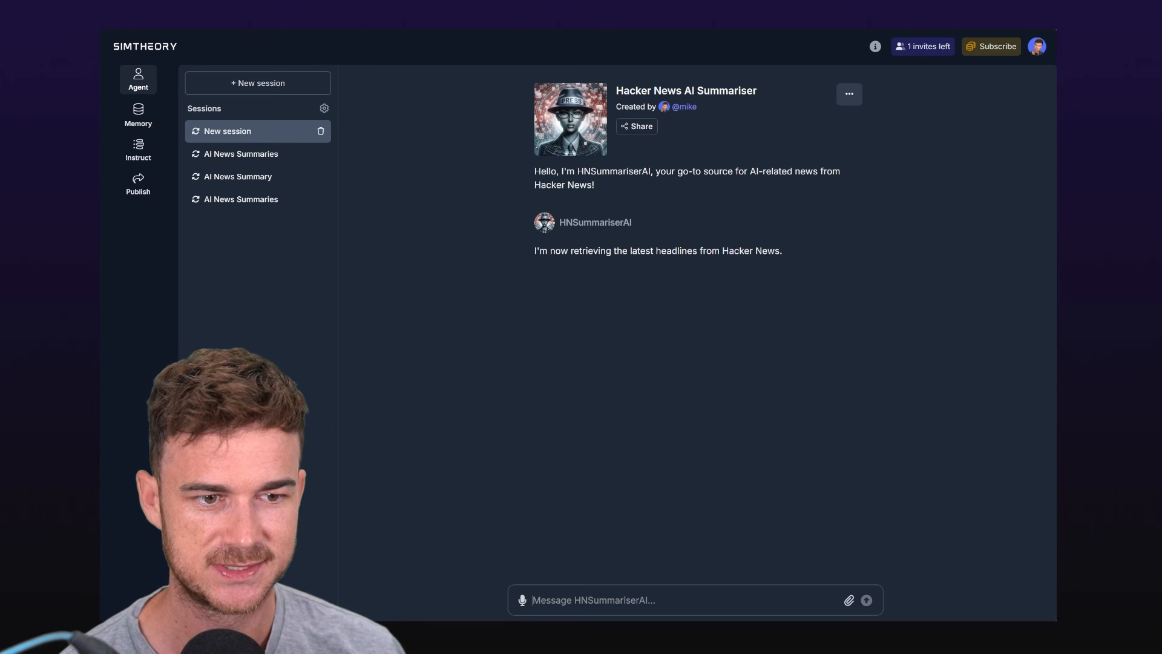